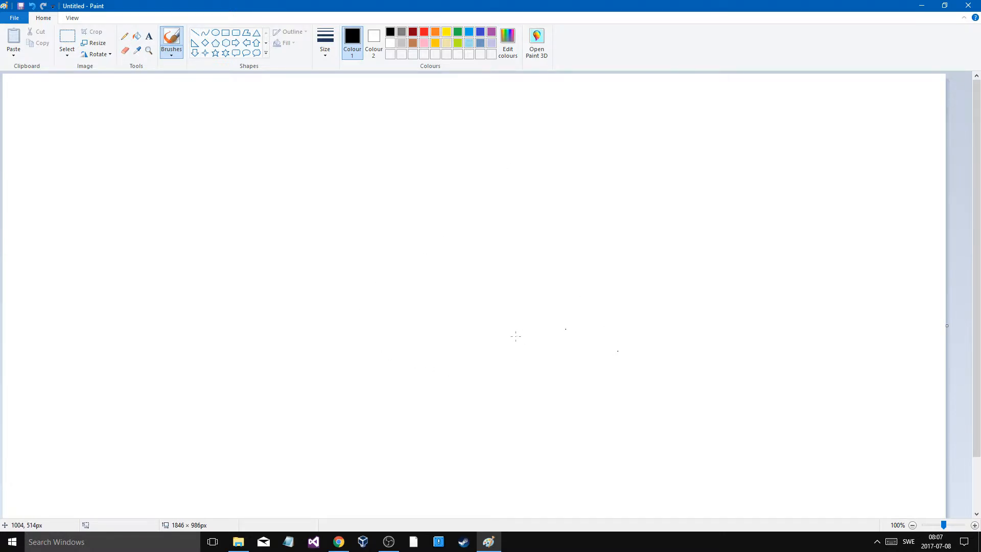
pyautogui.moveTo(263, 203)
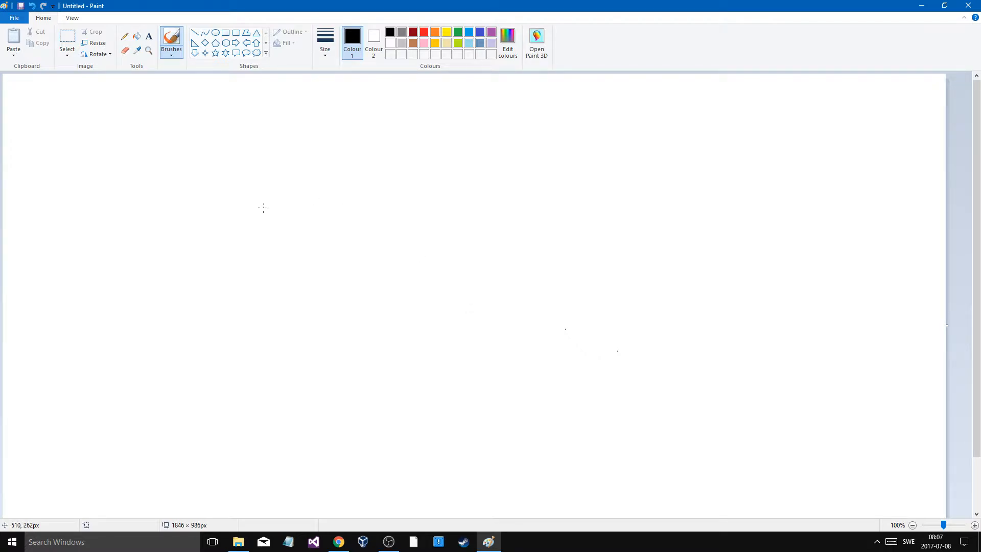
pyautogui.moveTo(274, 192)
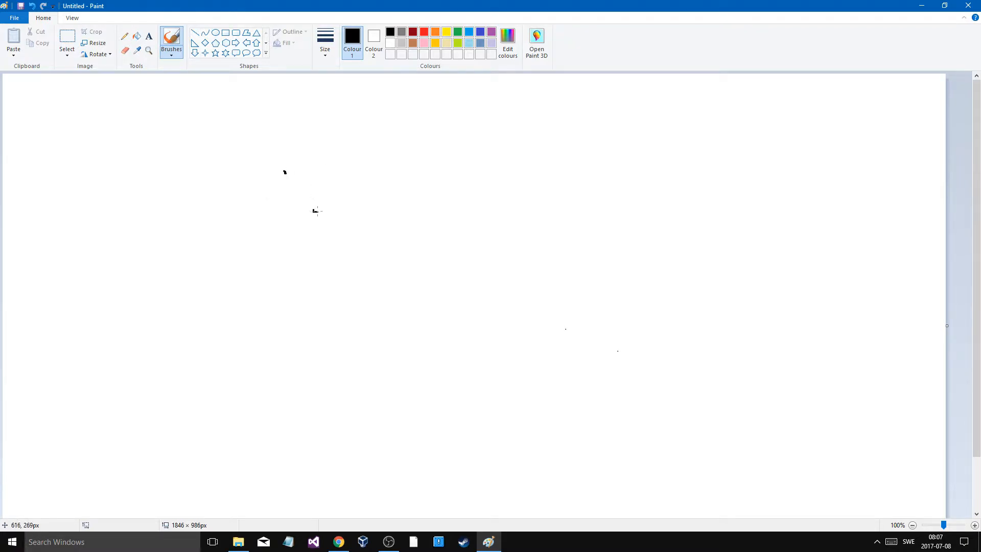
# Draw a right-pointing arrow, two small squares at top right, and the triangle's first edge
pyautogui.moveTo(388, 188); pyautogui.dragTo(494, 186)
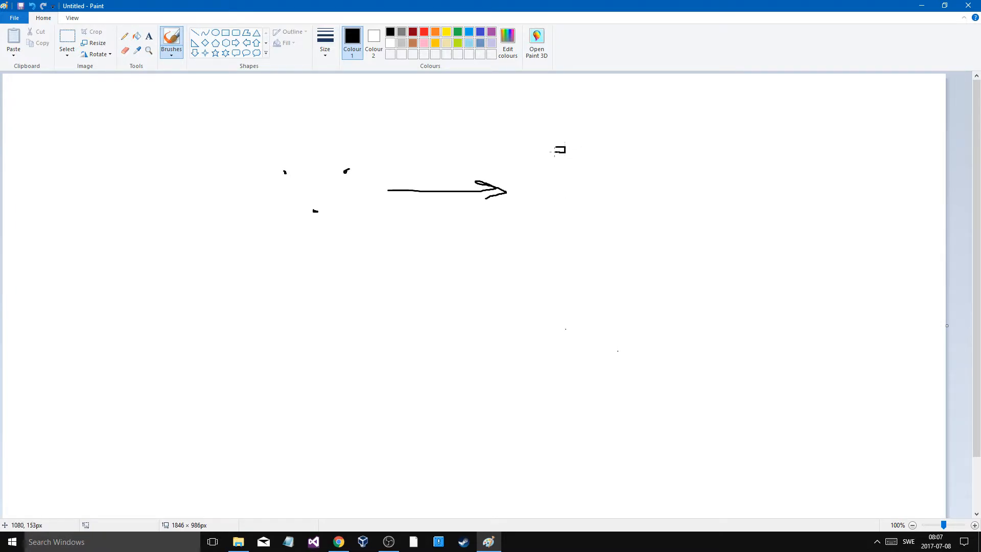
pyautogui.moveTo(551, 150); pyautogui.dragTo(569, 149)
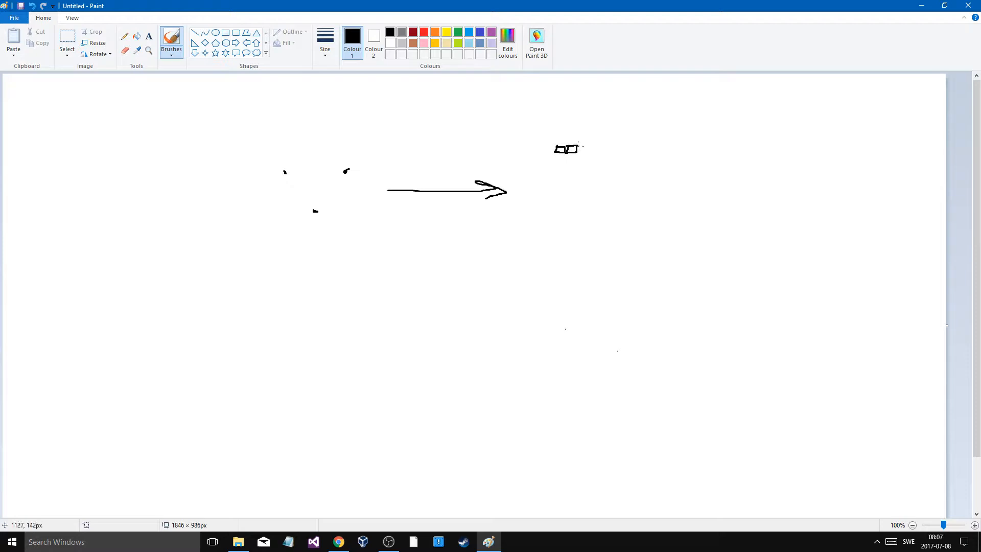
pyautogui.moveTo(574, 150); pyautogui.dragTo(584, 149)
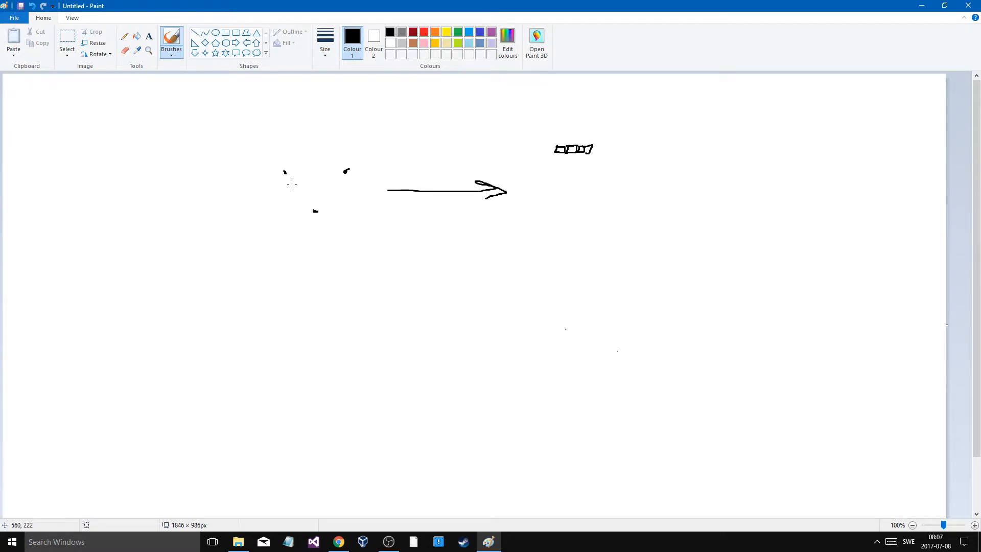
pyautogui.moveTo(285, 172); pyautogui.dragTo(348, 169)
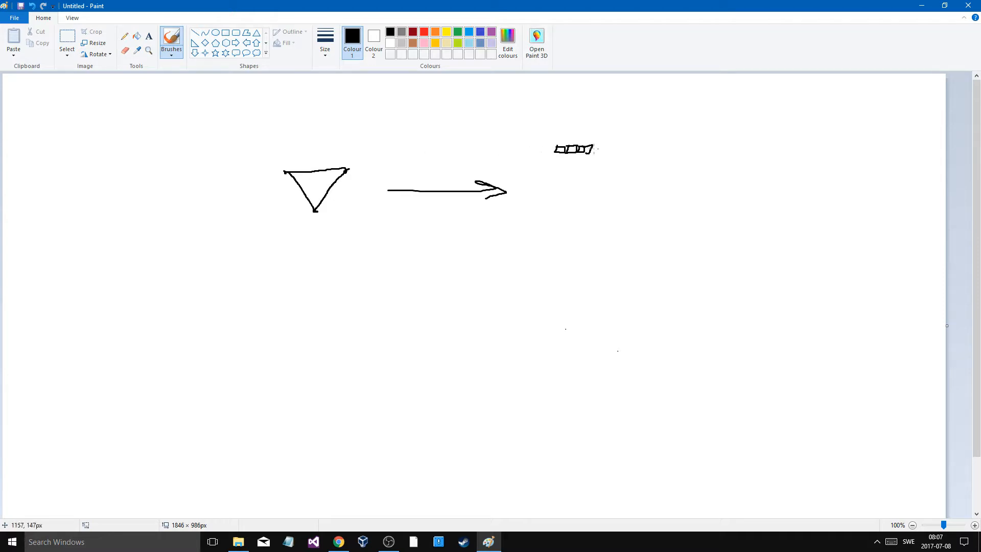
# Add squares beside and beneath the row to build a blocky pixelated shape
pyautogui.moveTo(589, 150); pyautogui.dragTo(601, 150)
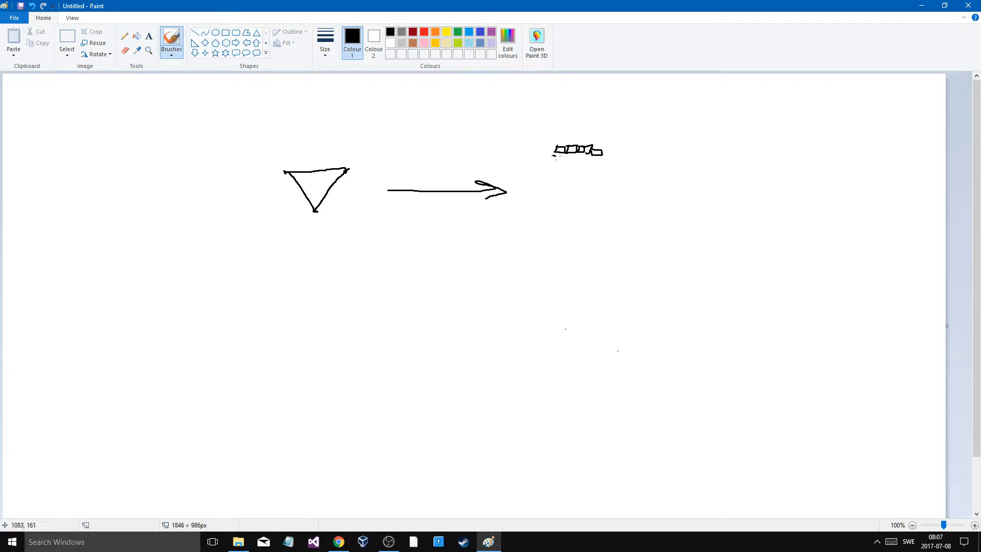
pyautogui.moveTo(560, 155); pyautogui.dragTo(572, 165)
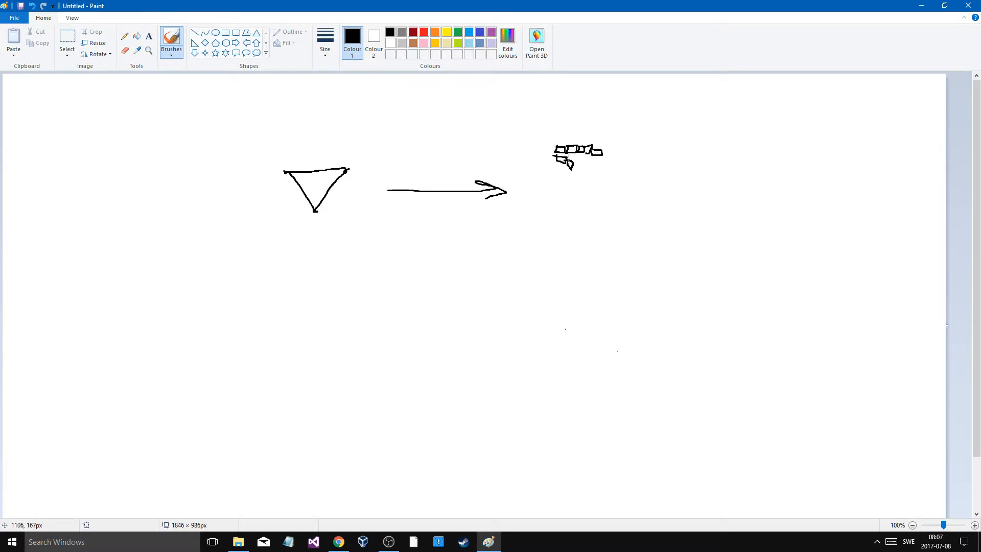
pyautogui.moveTo(572, 166); pyautogui.dragTo(591, 178)
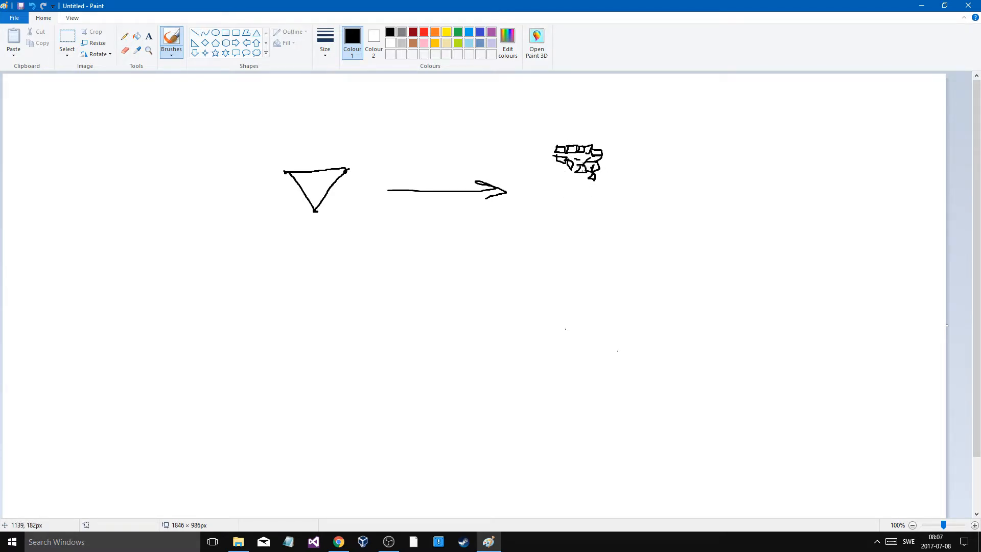
pyautogui.moveTo(531, 176)
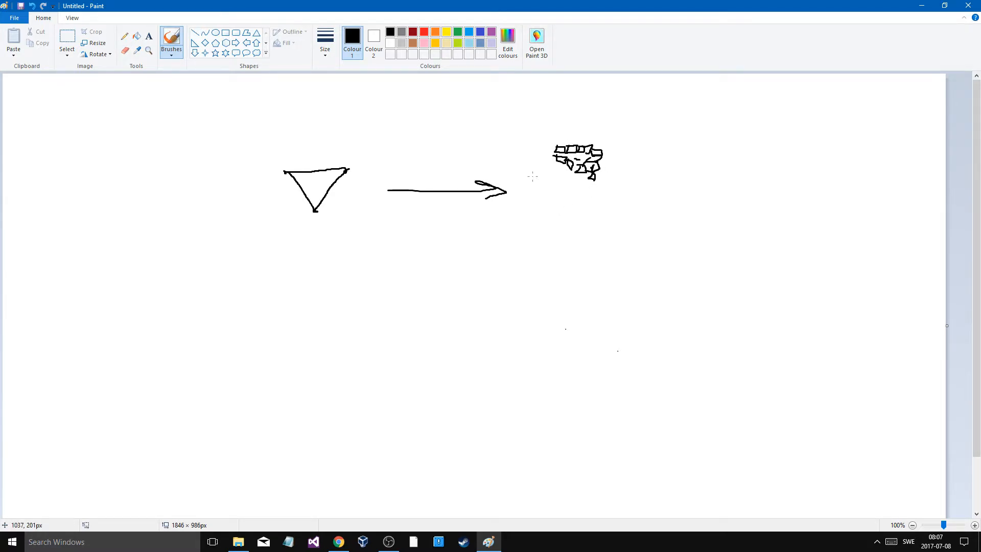
pyautogui.moveTo(355, 184)
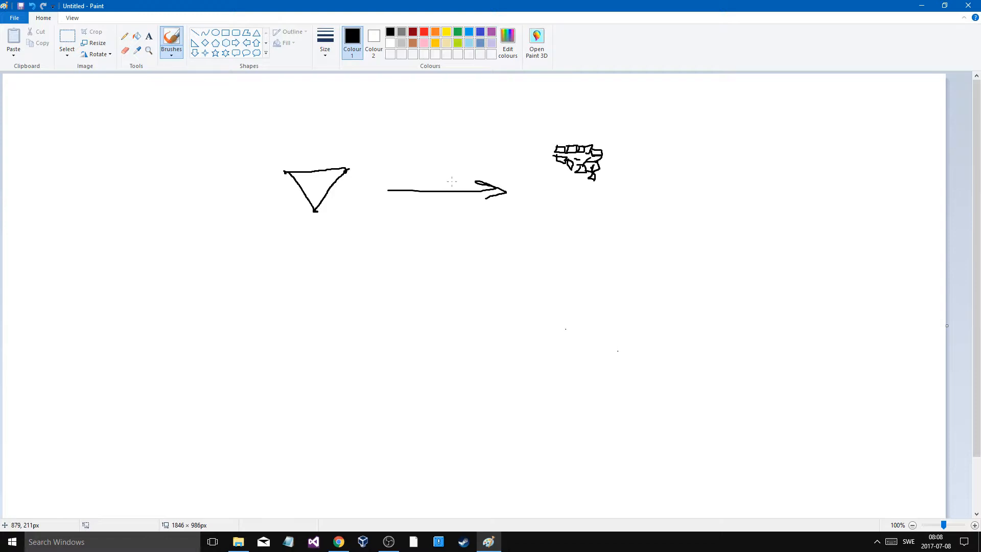
pyautogui.moveTo(433, 172)
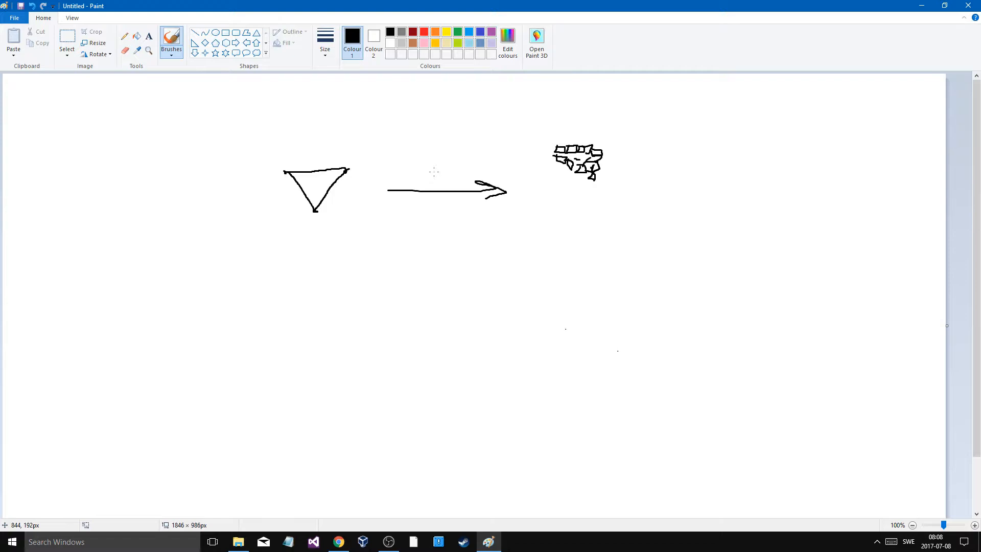
pyautogui.moveTo(612, 171)
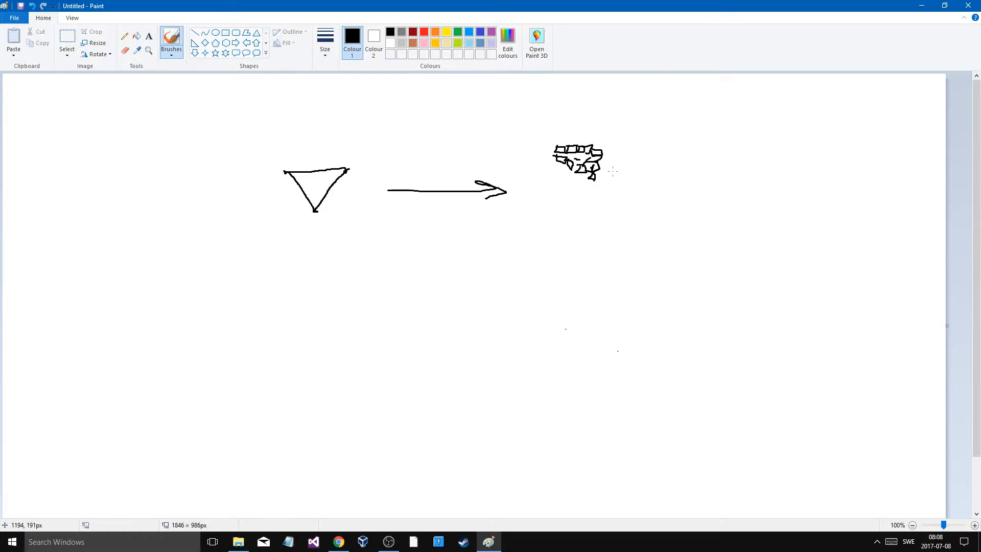
pyautogui.moveTo(324, 219)
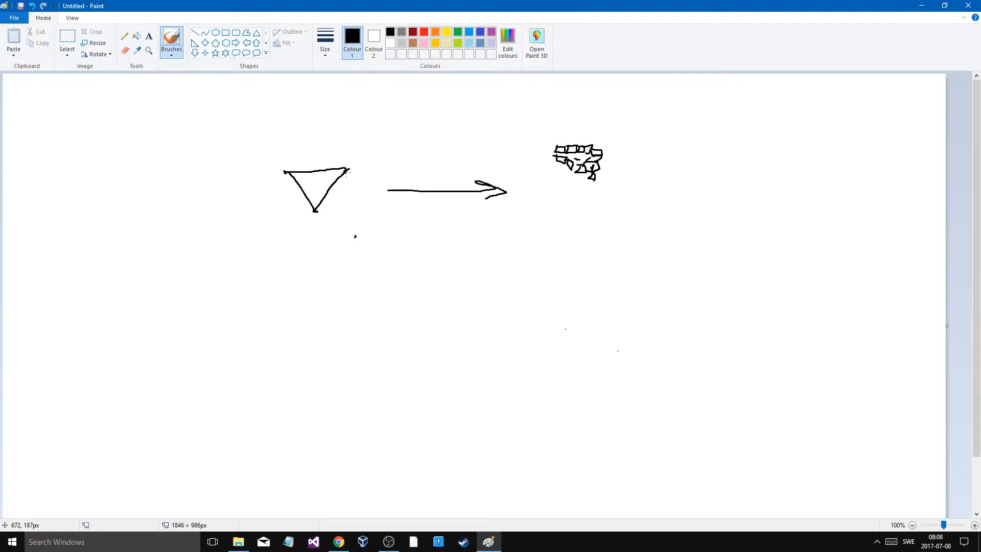
# Extend the triangle with an extra edge toward a mesh, then return to the Paint sketch
pyautogui.moveTo(348, 168); pyautogui.dragTo(360, 238)
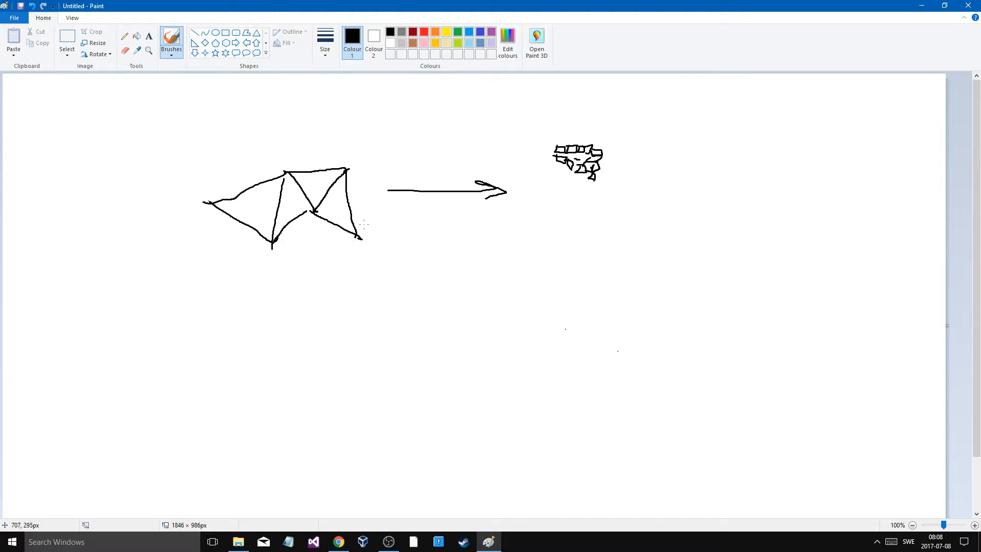
pyautogui.moveTo(527, 211)
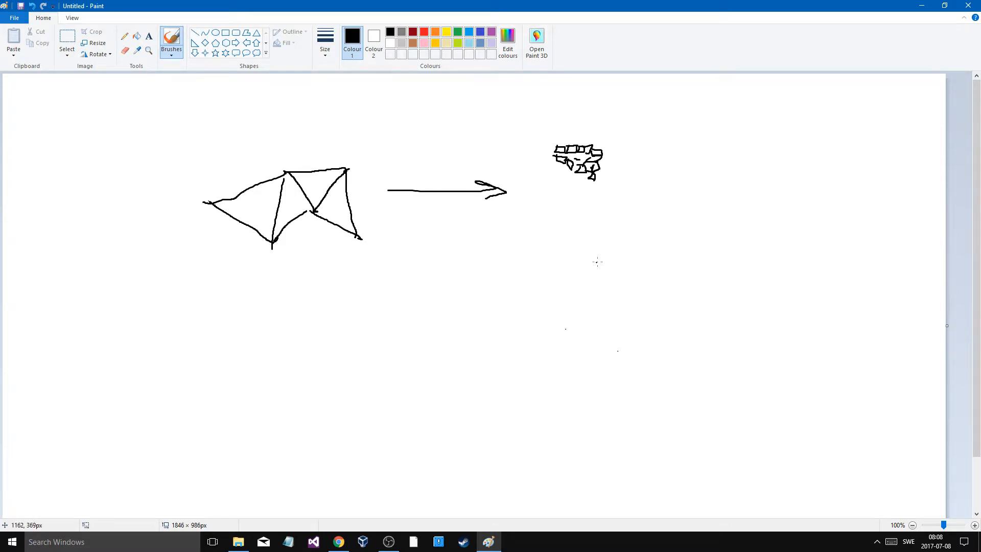
pyautogui.moveTo(514, 135)
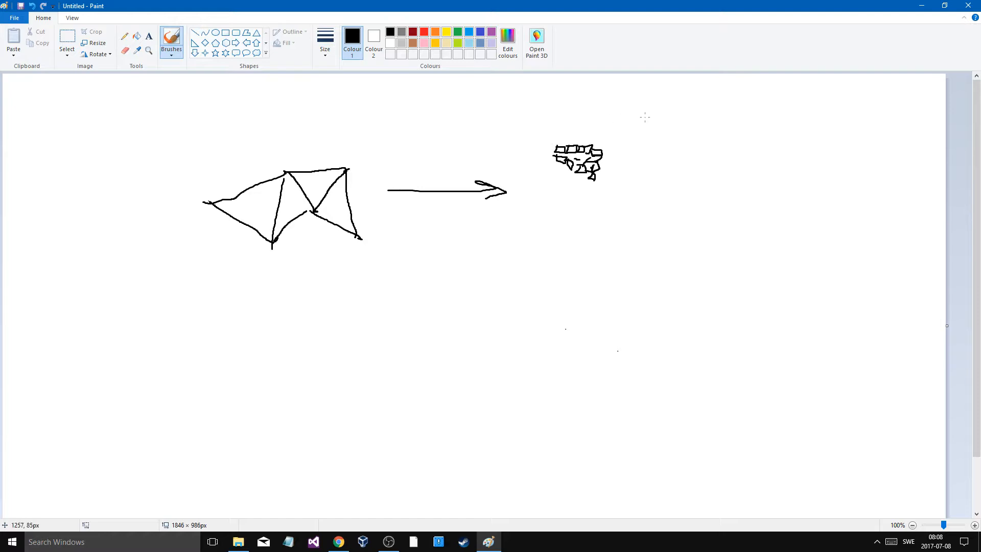
pyautogui.moveTo(636, 115)
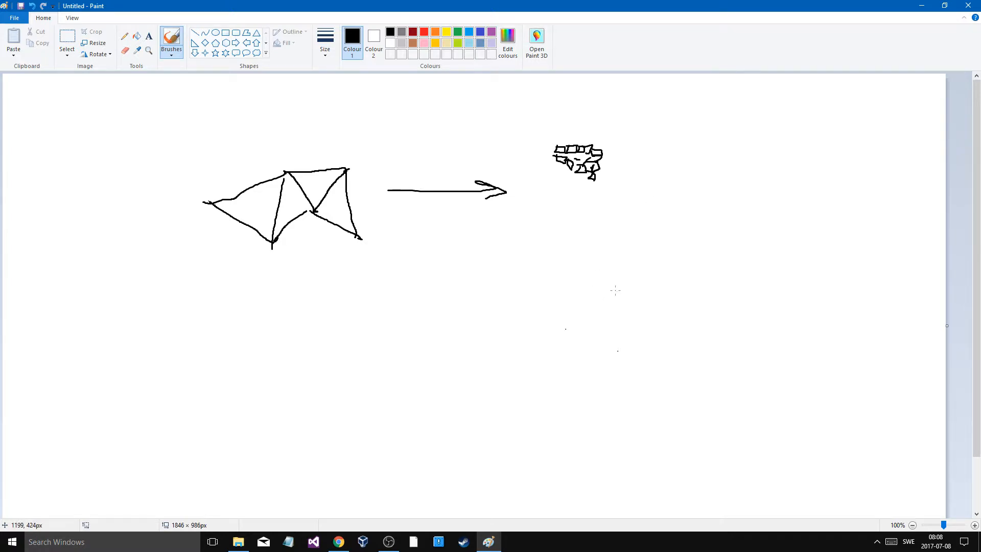
pyautogui.moveTo(631, 267)
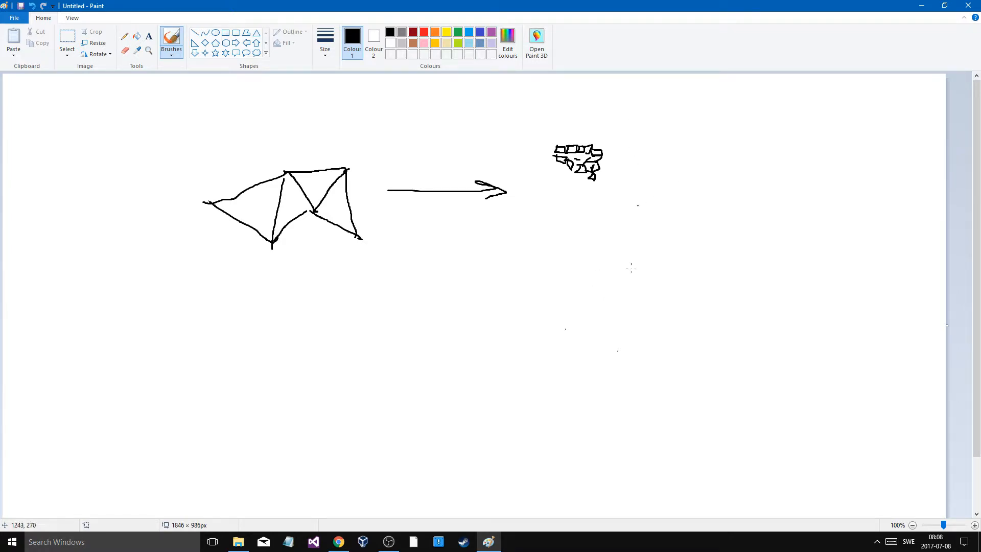
pyautogui.moveTo(338, 541)
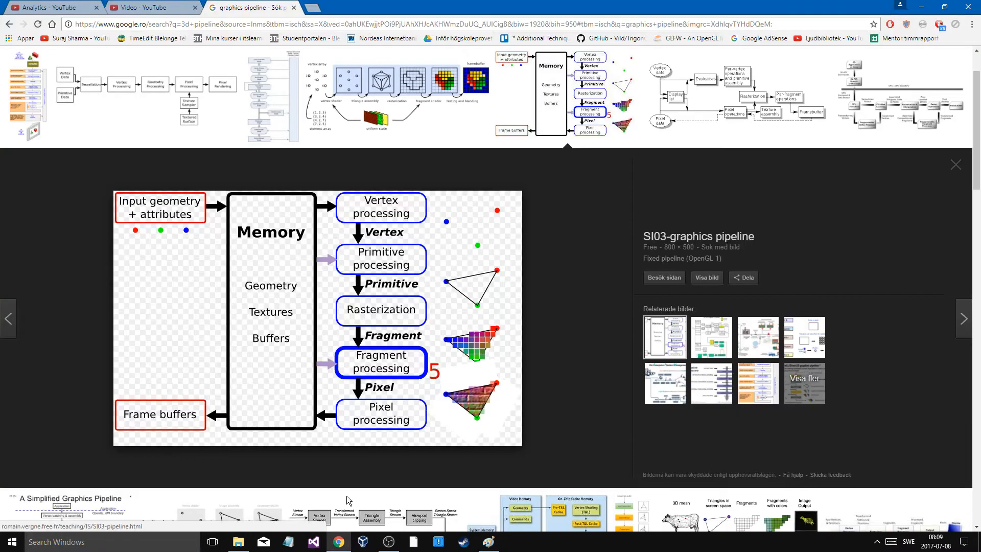
pyautogui.moveTo(447, 452)
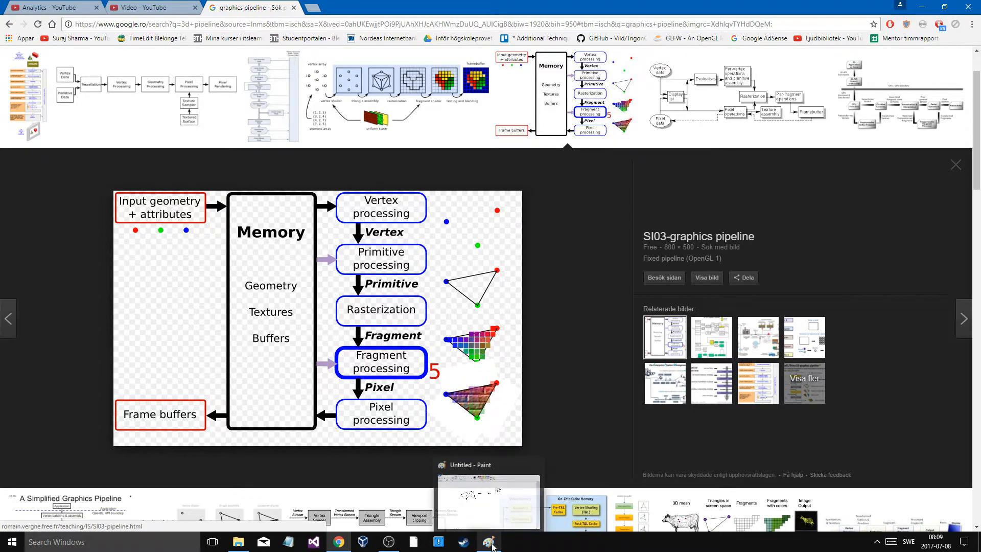
pyautogui.click(489, 541)
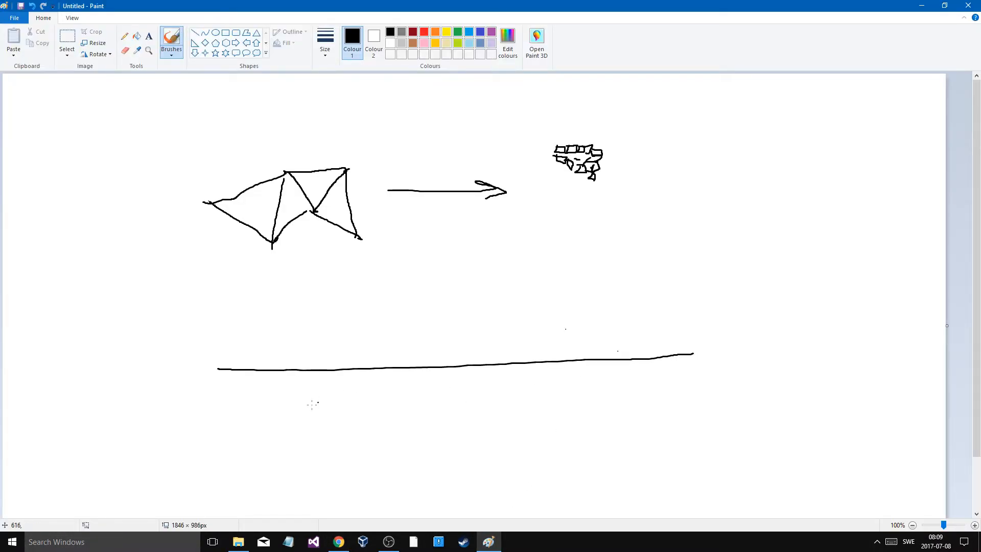
# Draw the tube's lower edge and vertical dividers splitting it into sections
pyautogui.moveTo(204, 410); pyautogui.dragTo(699, 399)
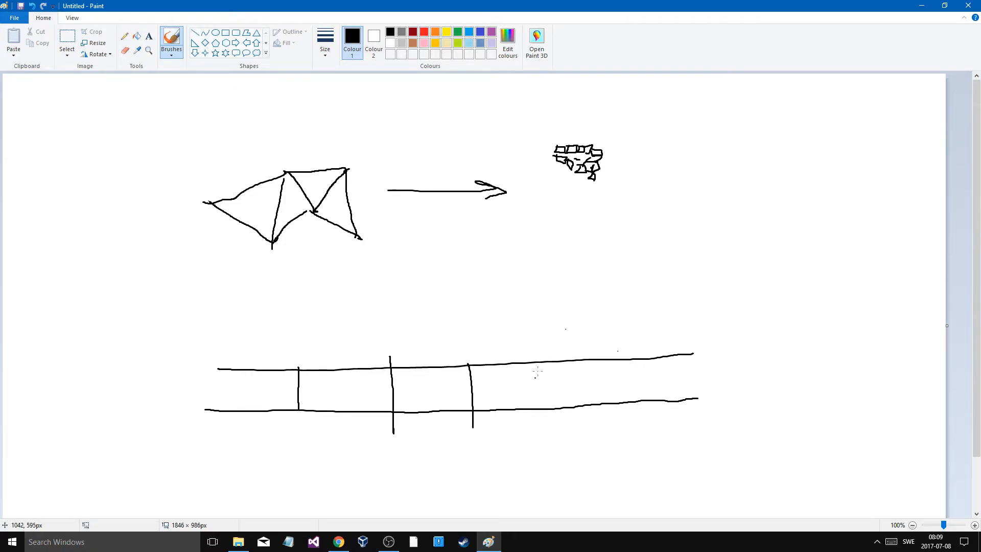
pyautogui.moveTo(566, 360); pyautogui.dragTo(653, 413)
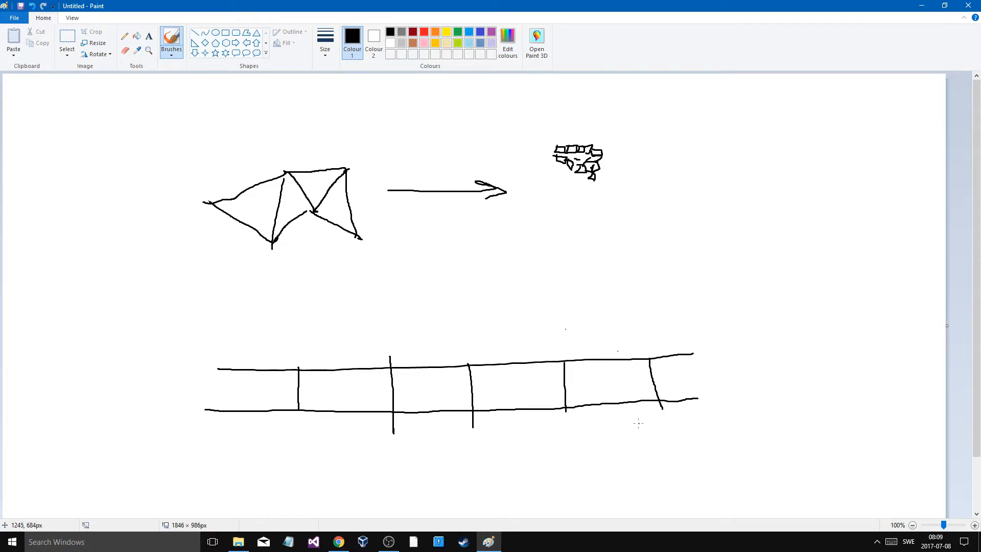
pyautogui.moveTo(691, 360); pyautogui.dragTo(657, 413)
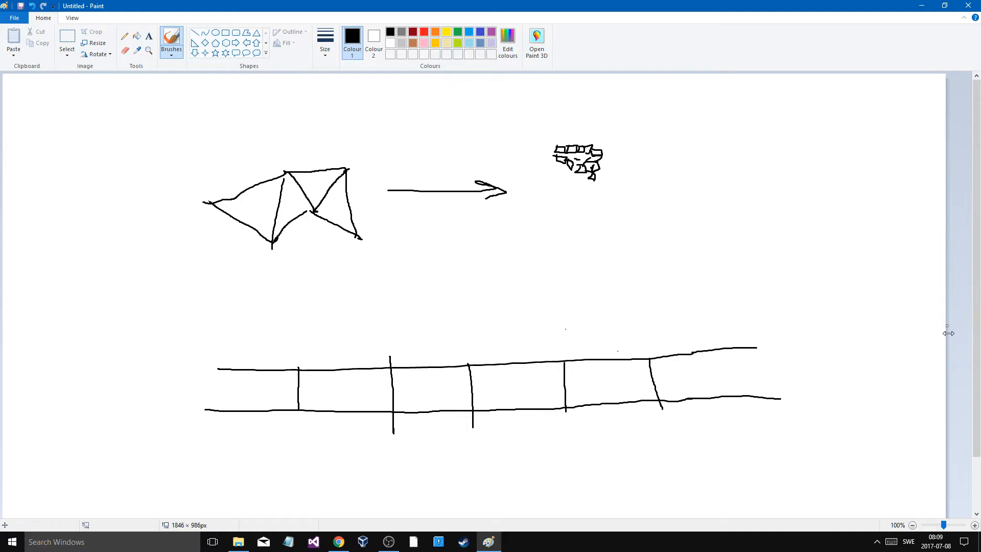
pyautogui.moveTo(795, 347)
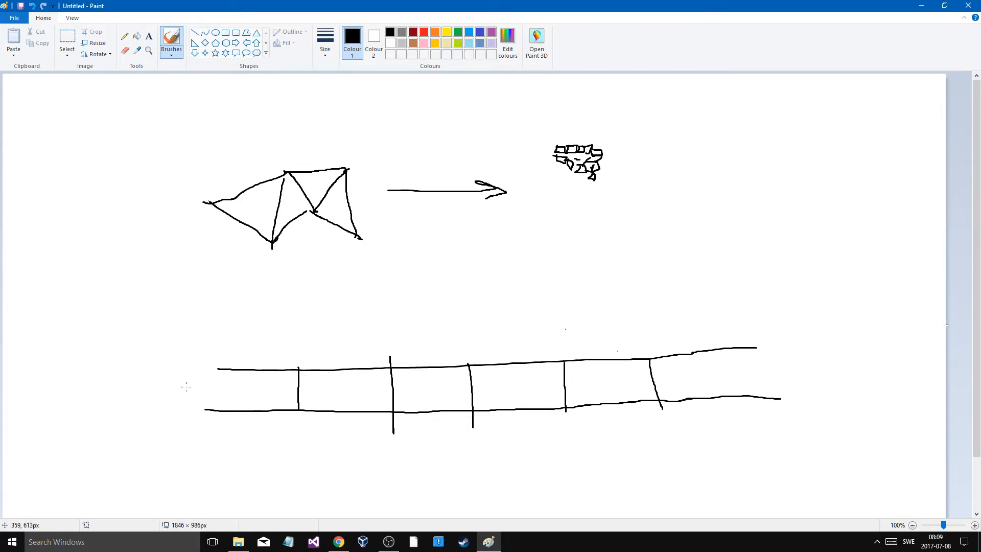
pyautogui.moveTo(235, 338)
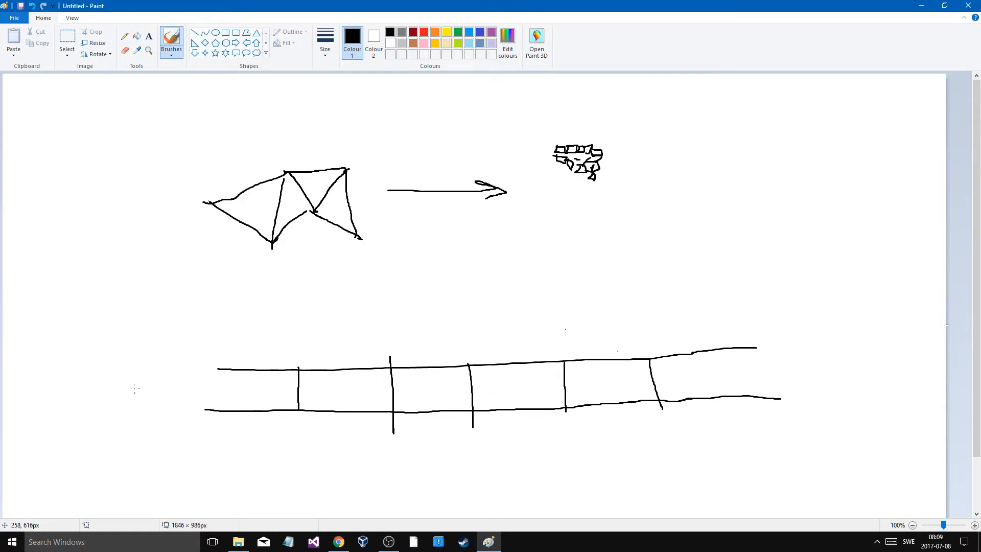
pyautogui.moveTo(133, 388)
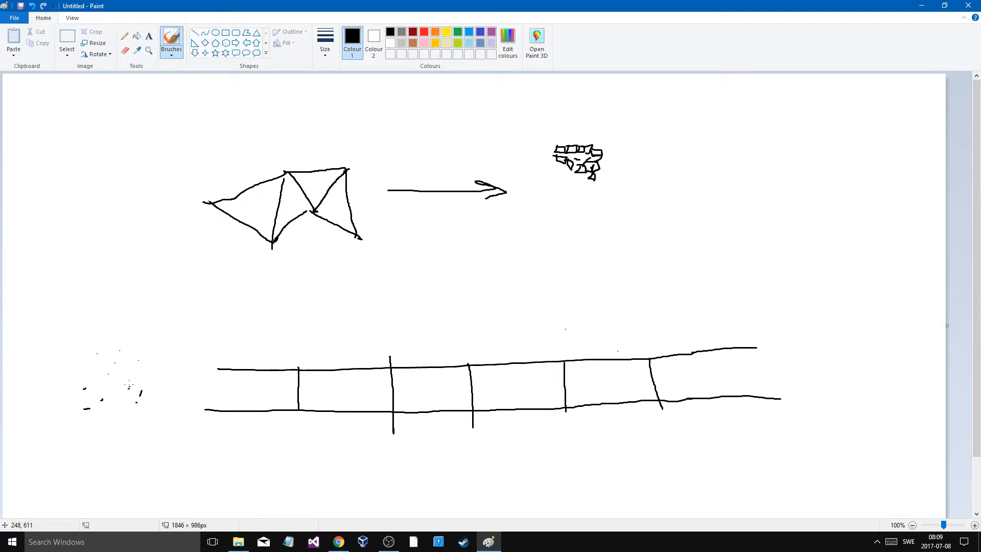
pyautogui.moveTo(136, 375)
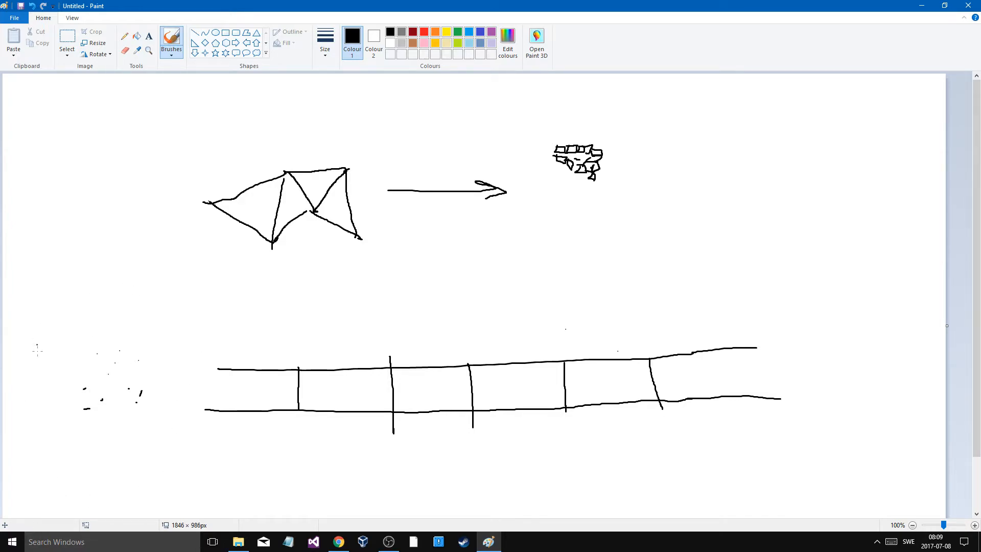
pyautogui.moveTo(125, 403)
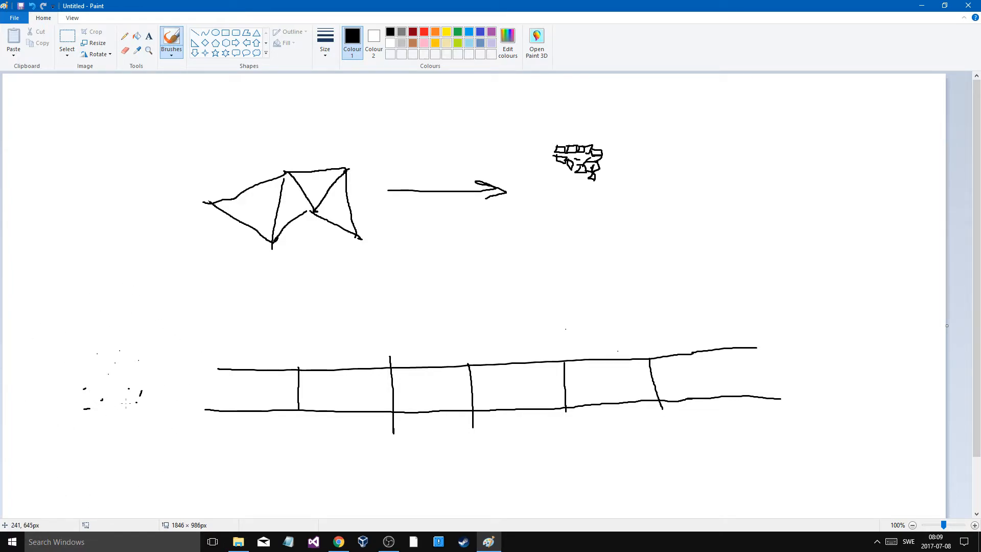
# Dab a scattered dot at the lower left, left of the tube
pyautogui.click(91, 219)
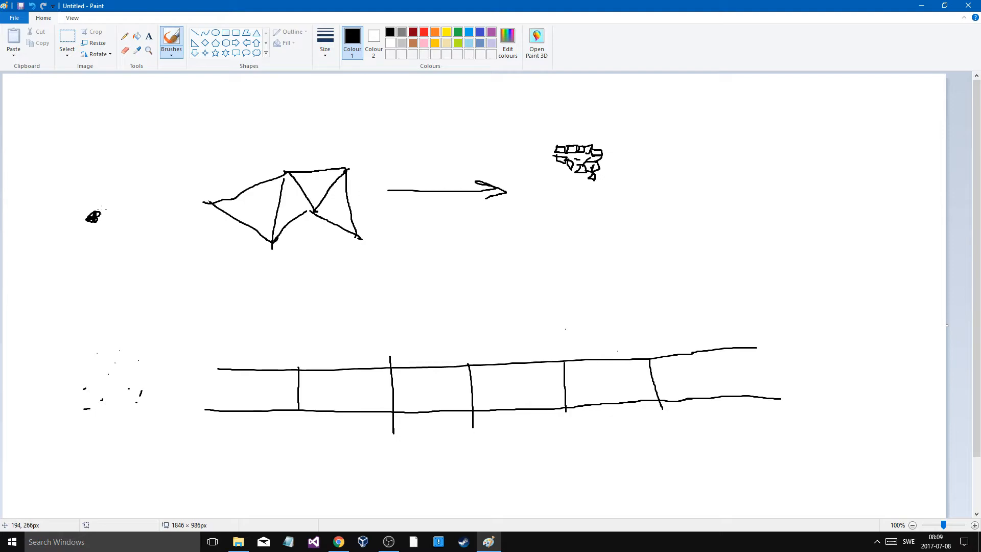
pyautogui.moveTo(126, 224)
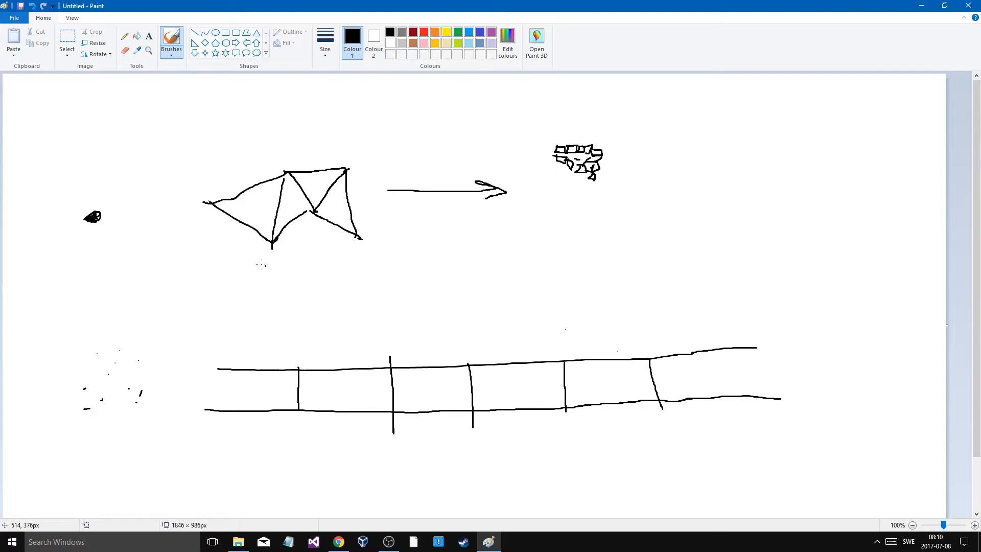
pyautogui.moveTo(240, 251)
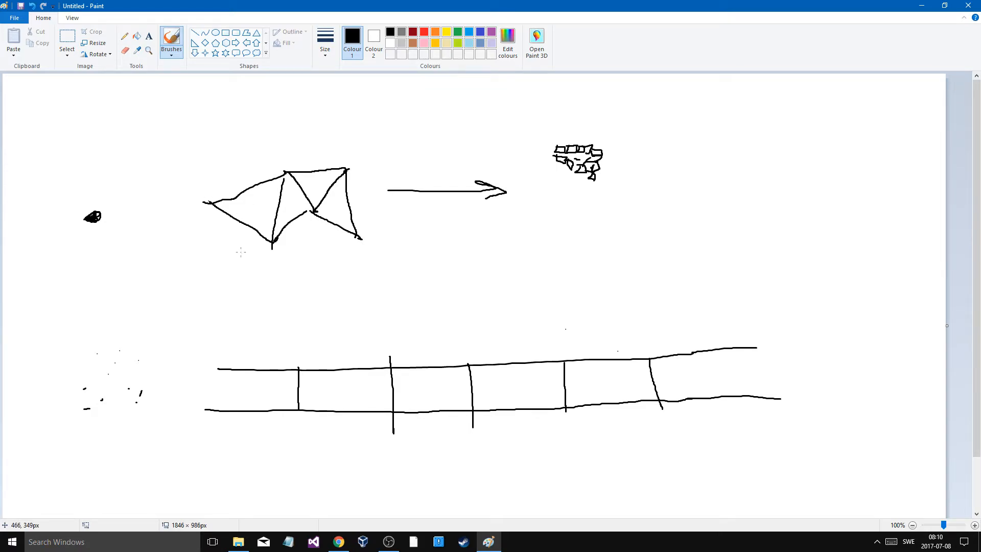
pyautogui.moveTo(87, 350)
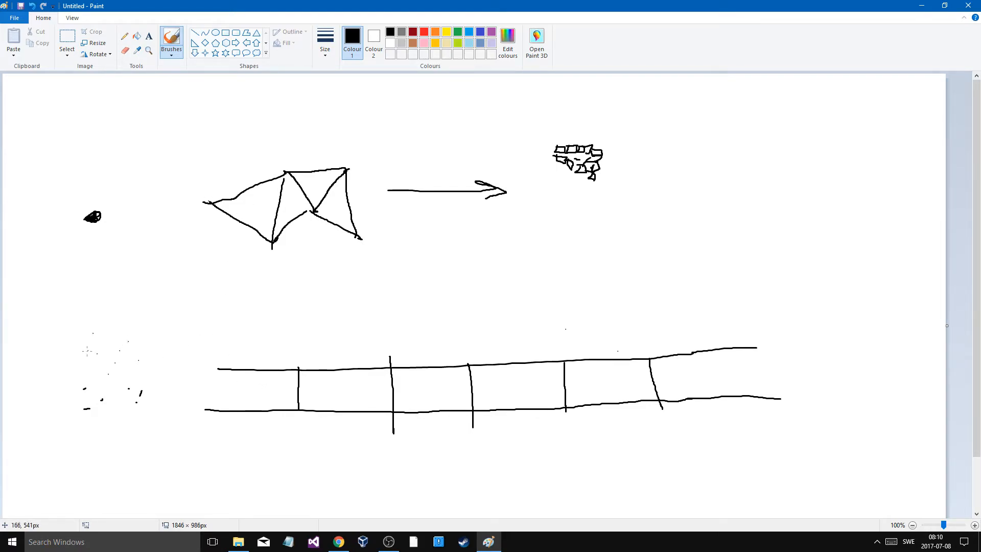
# Frame the dots in a box, handwrite IMAGE at the tube's end, then bring up Chrome's pipeline diagram
pyautogui.moveTo(79, 316); pyautogui.dragTo(78, 441)
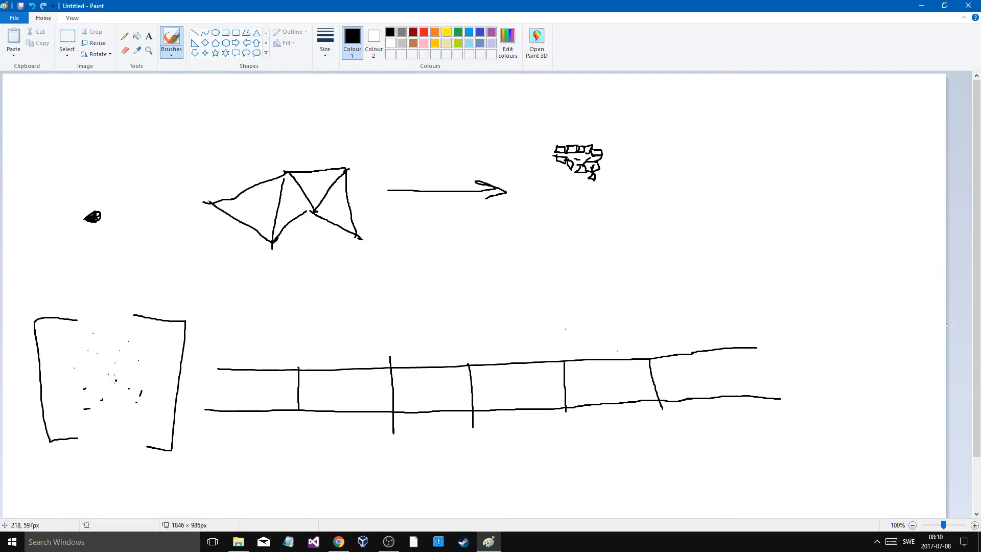
pyautogui.moveTo(184, 461)
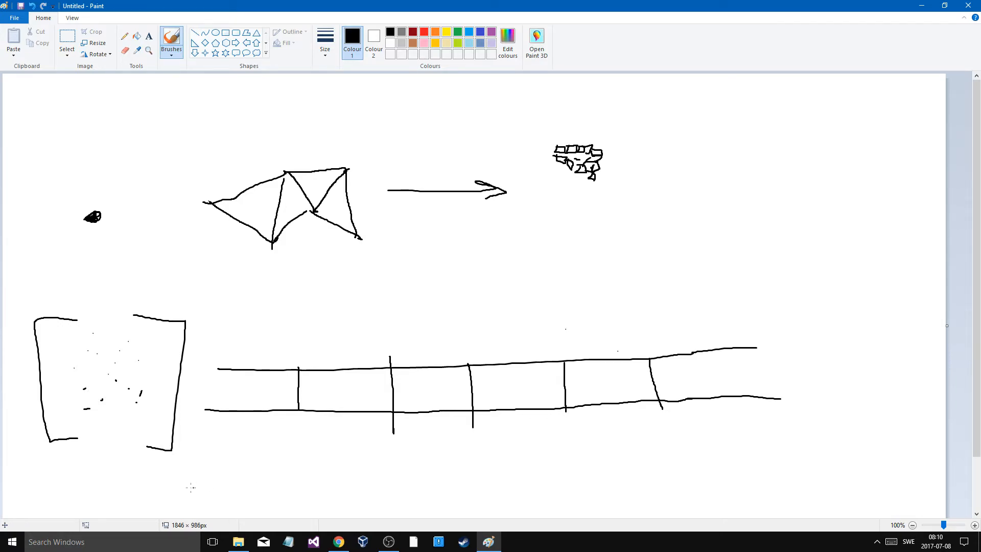
pyautogui.moveTo(270, 490)
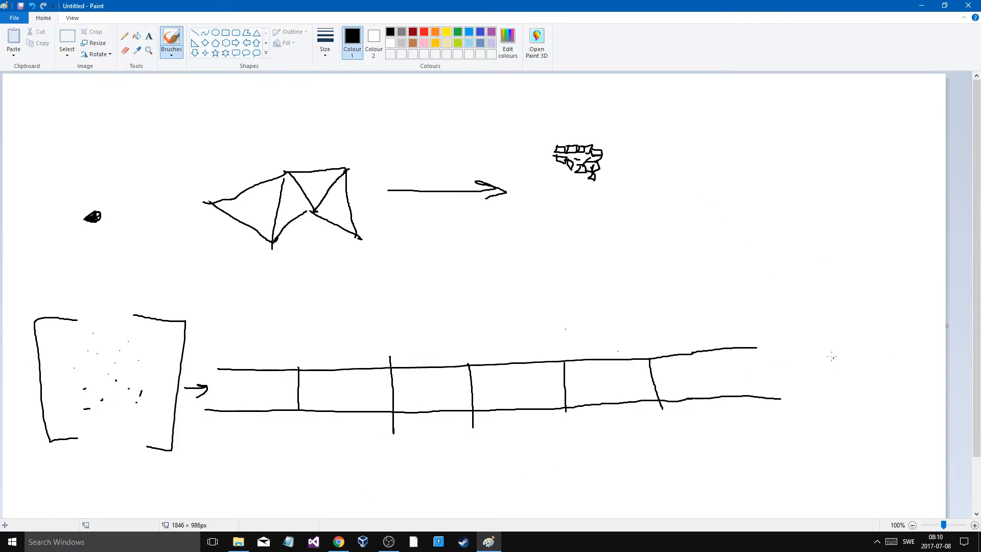
pyautogui.moveTo(795, 351); pyautogui.dragTo(882, 389)
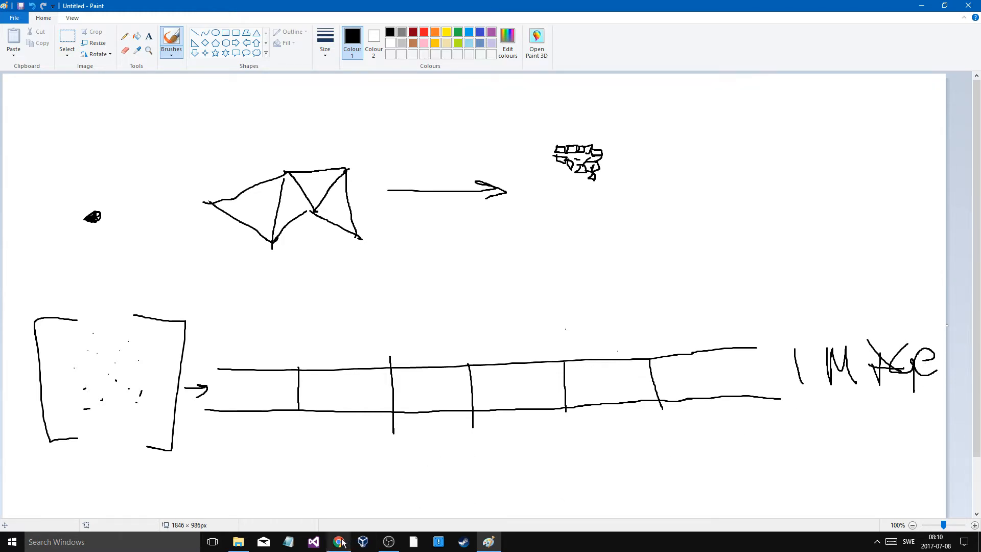
pyautogui.click(336, 542)
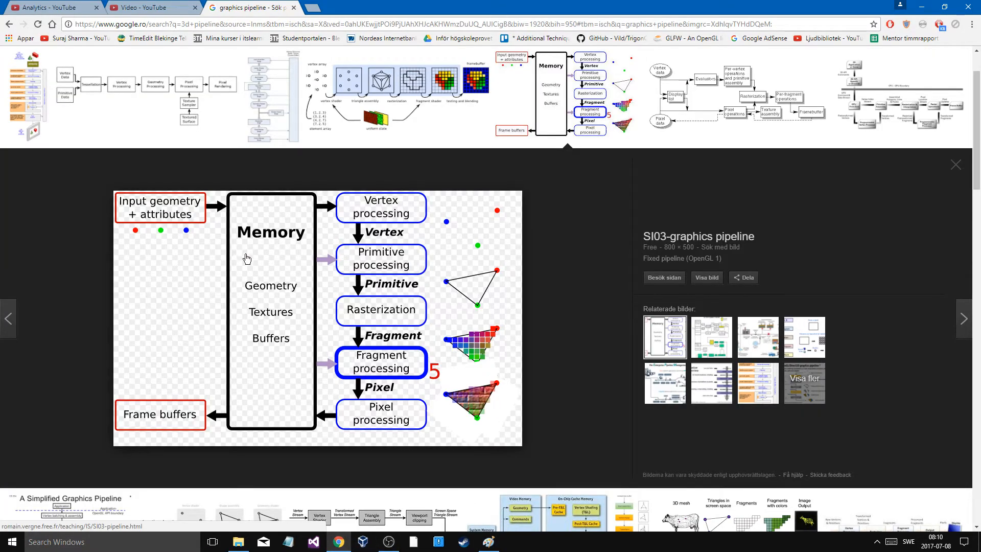
pyautogui.moveTo(393, 244)
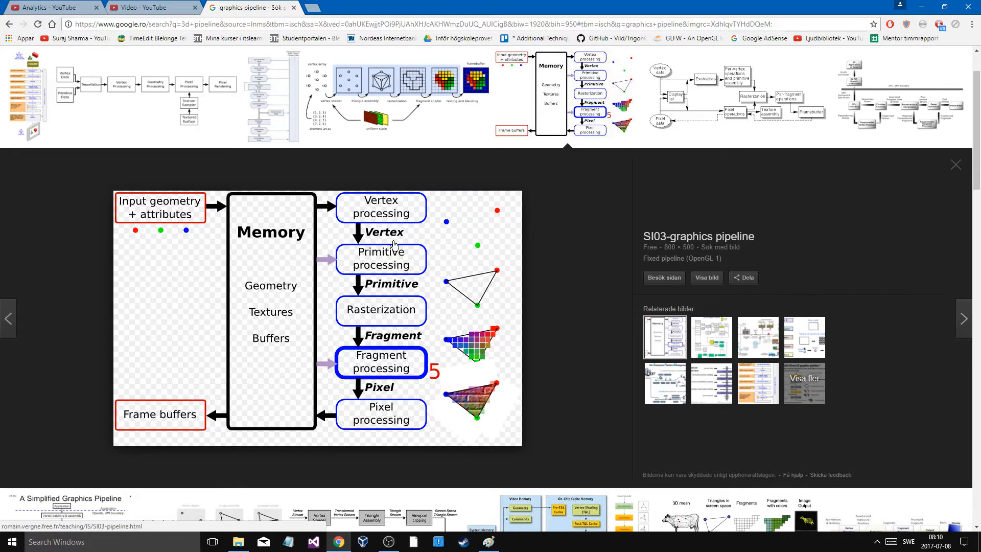
pyautogui.moveTo(338, 286)
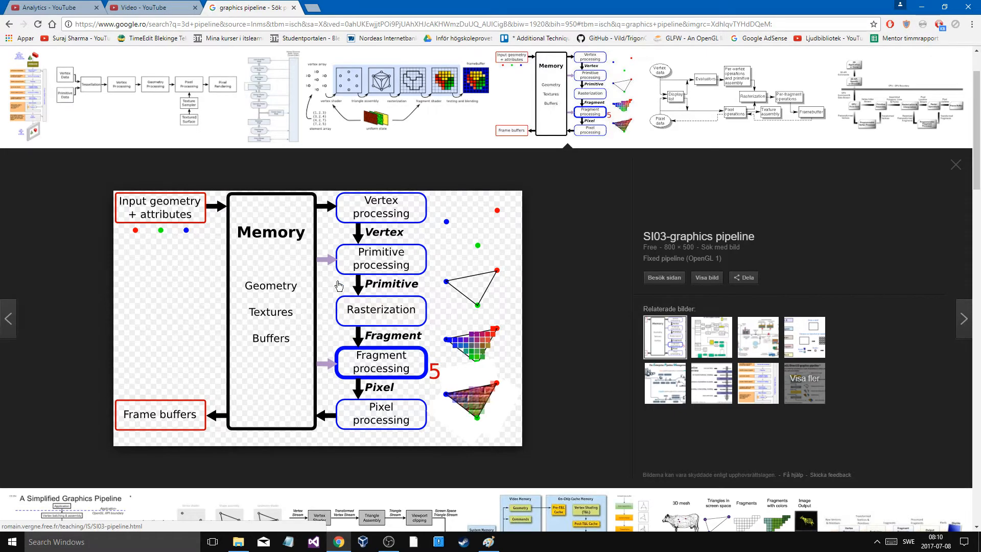
pyautogui.moveTo(356, 210)
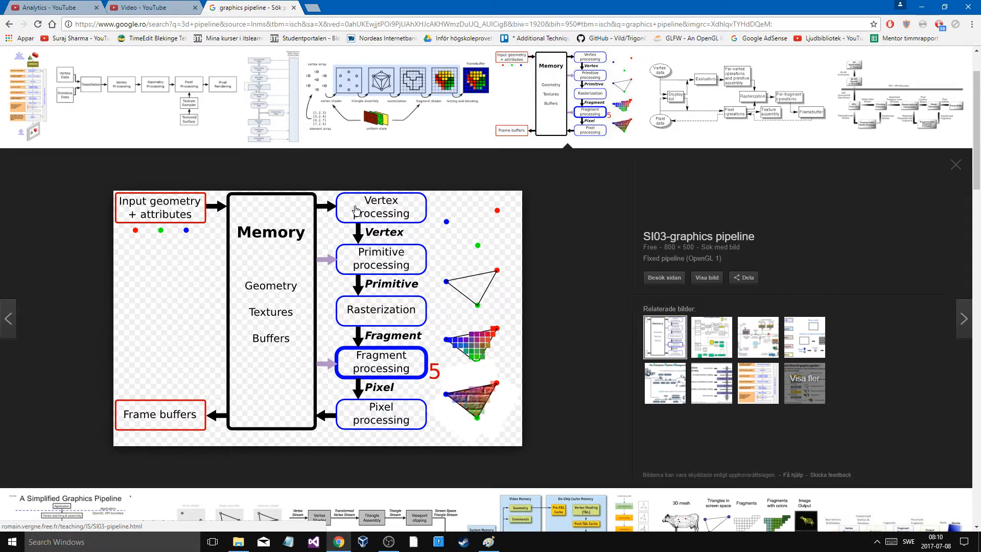
pyautogui.moveTo(121, 205)
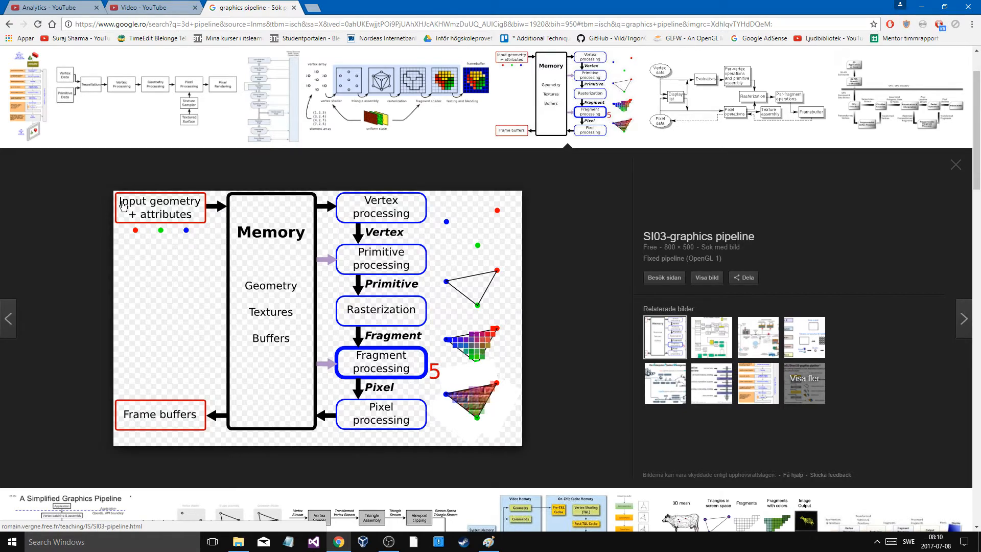
pyautogui.moveTo(321, 398)
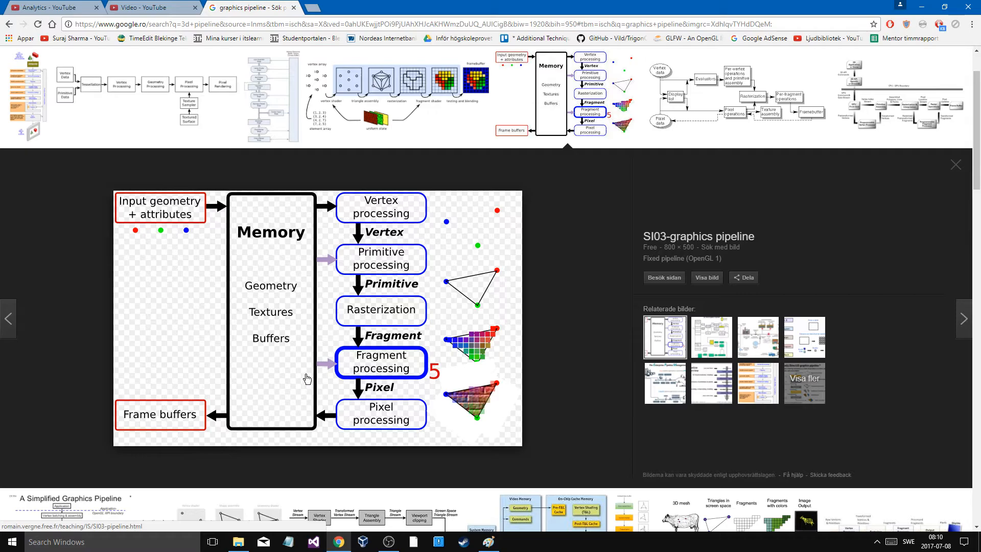
pyautogui.moveTo(197, 230)
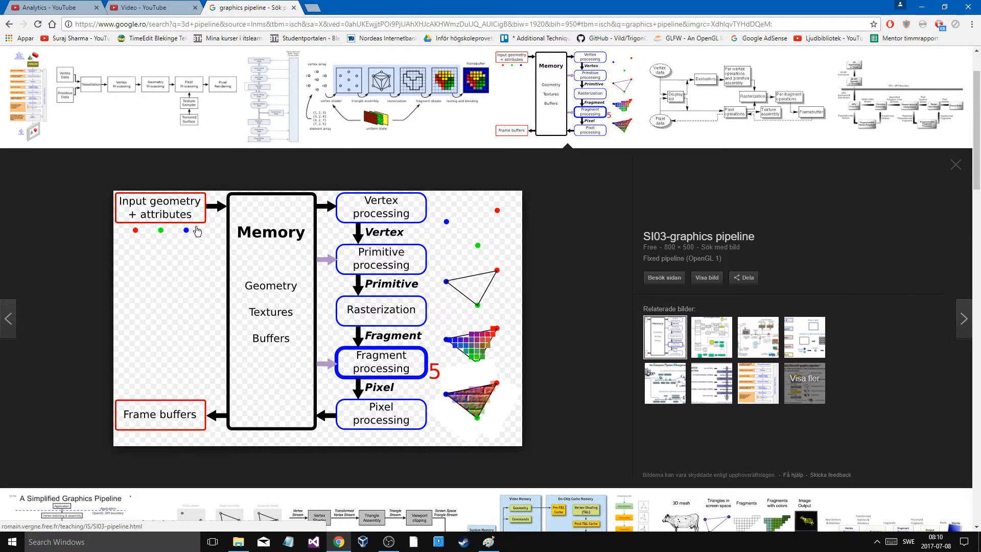
pyautogui.moveTo(739, 183)
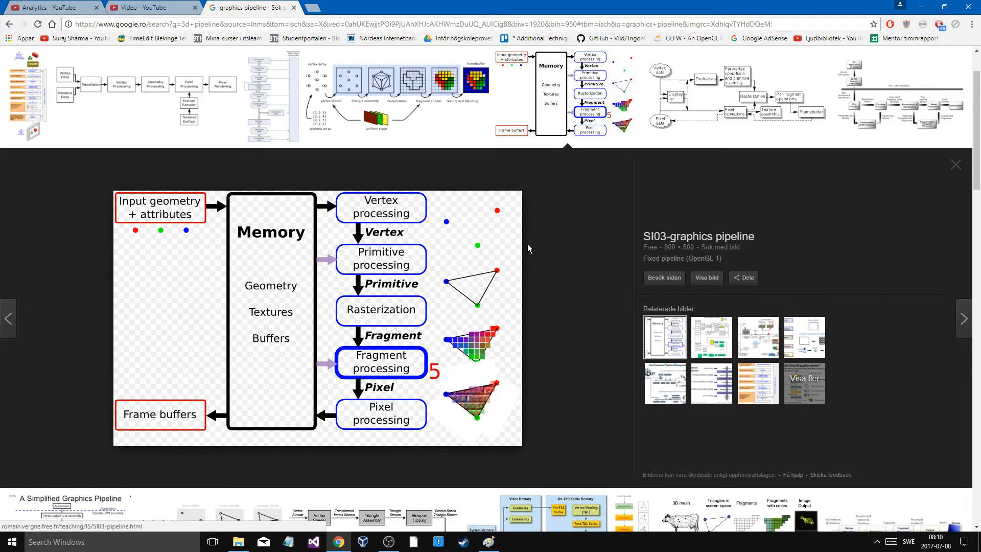
pyautogui.moveTo(410, 239)
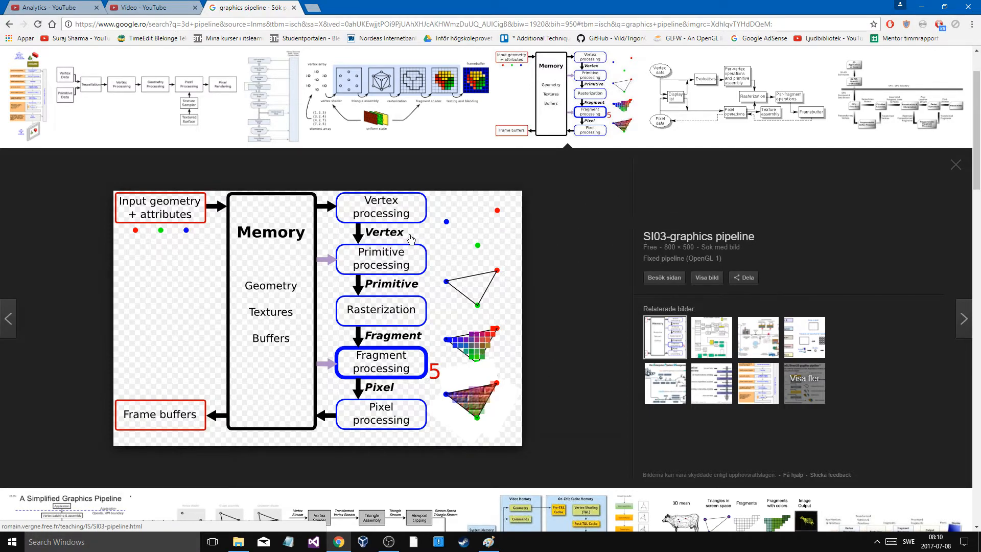
pyautogui.moveTo(588, 295)
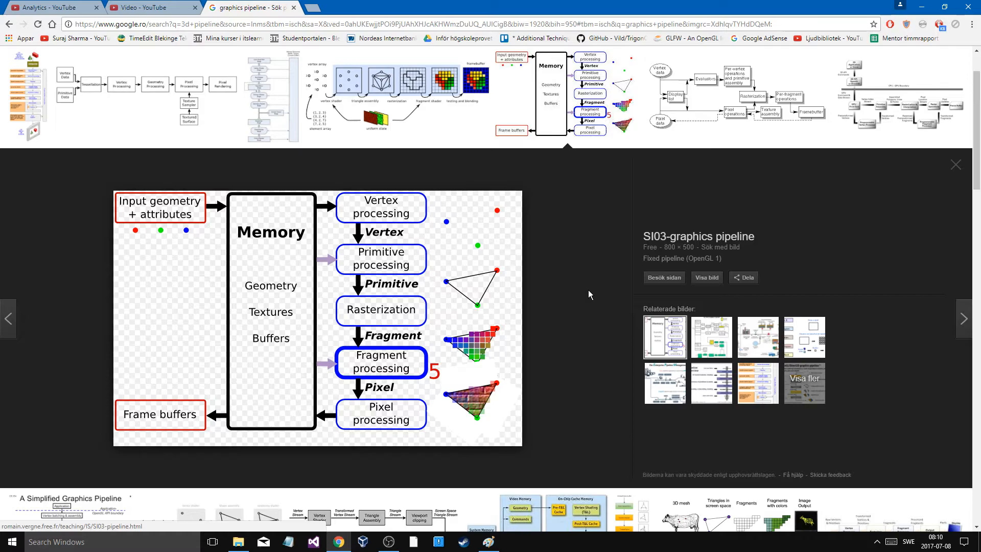
pyautogui.moveTo(144, 196)
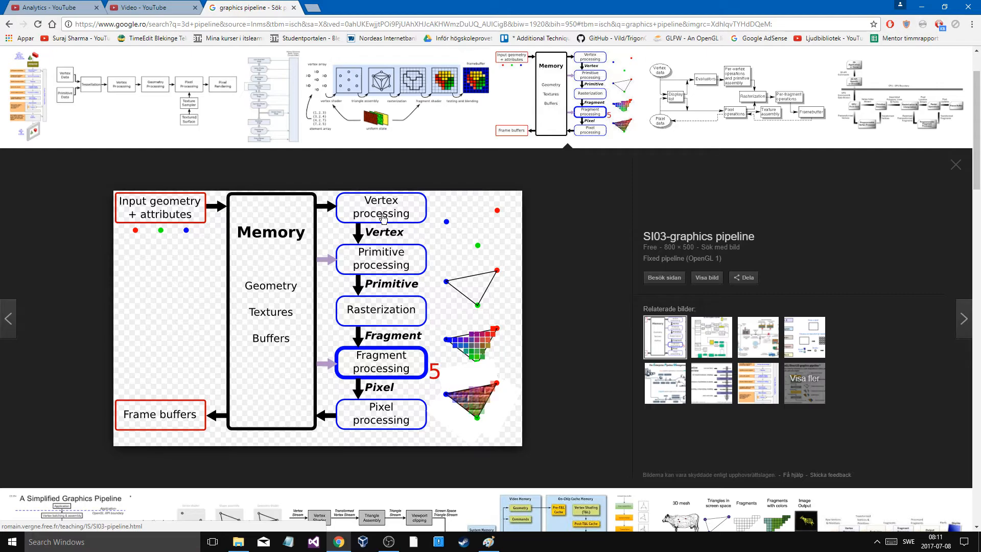
pyautogui.moveTo(417, 207)
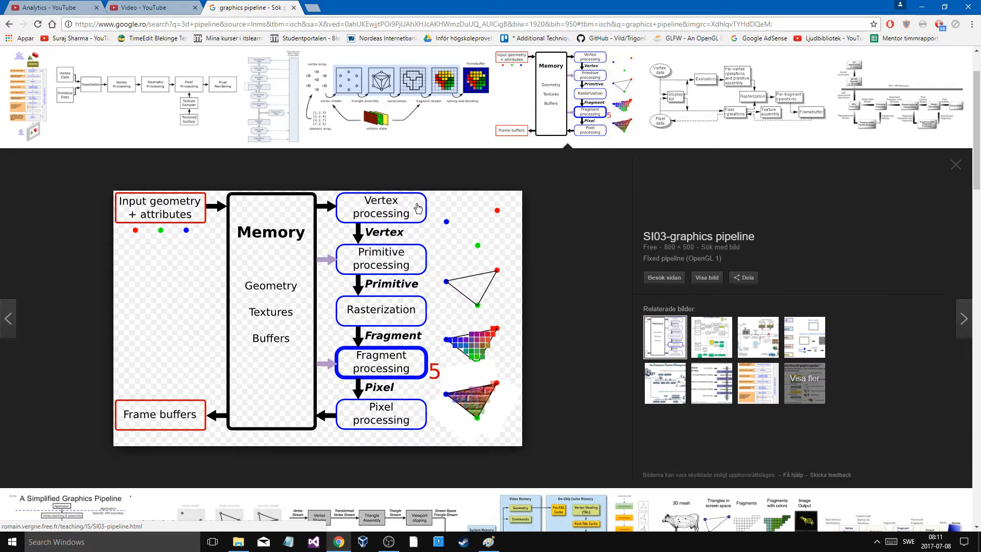
pyautogui.moveTo(386, 263)
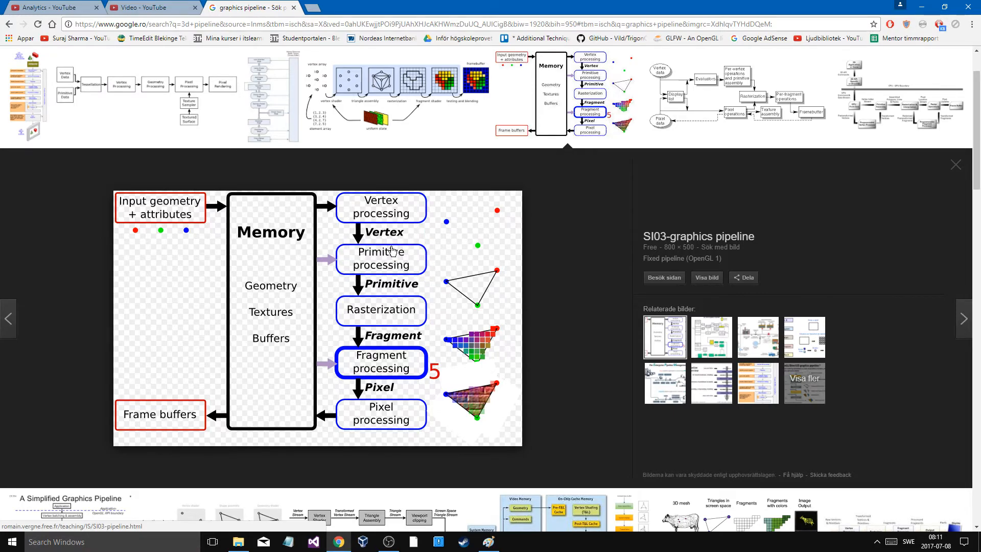
pyautogui.moveTo(495, 275)
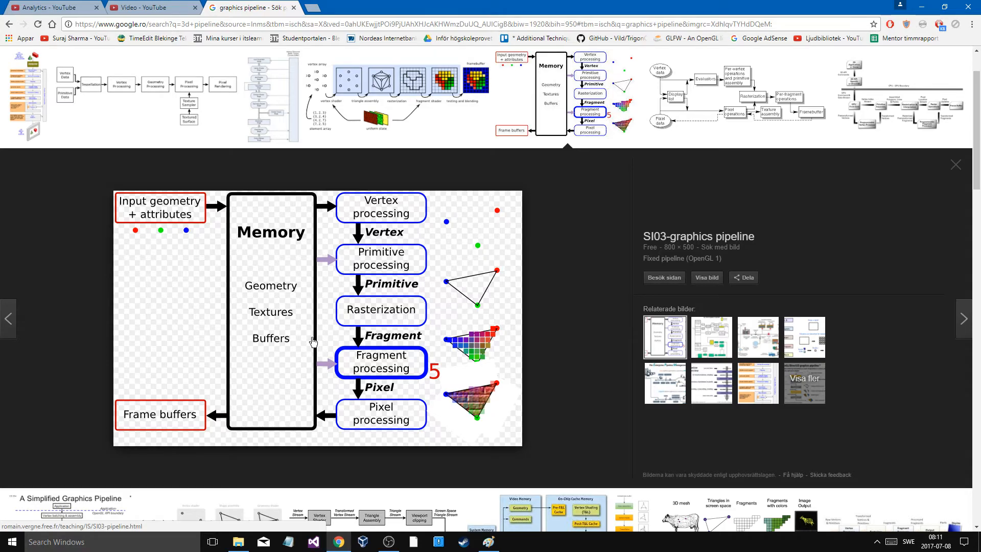
pyautogui.moveTo(424, 282)
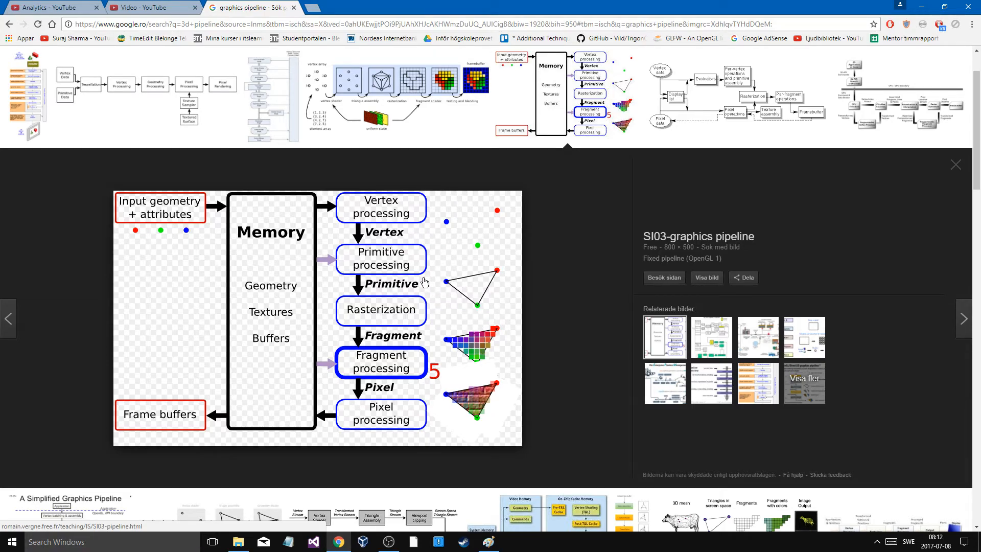
pyautogui.moveTo(389, 255)
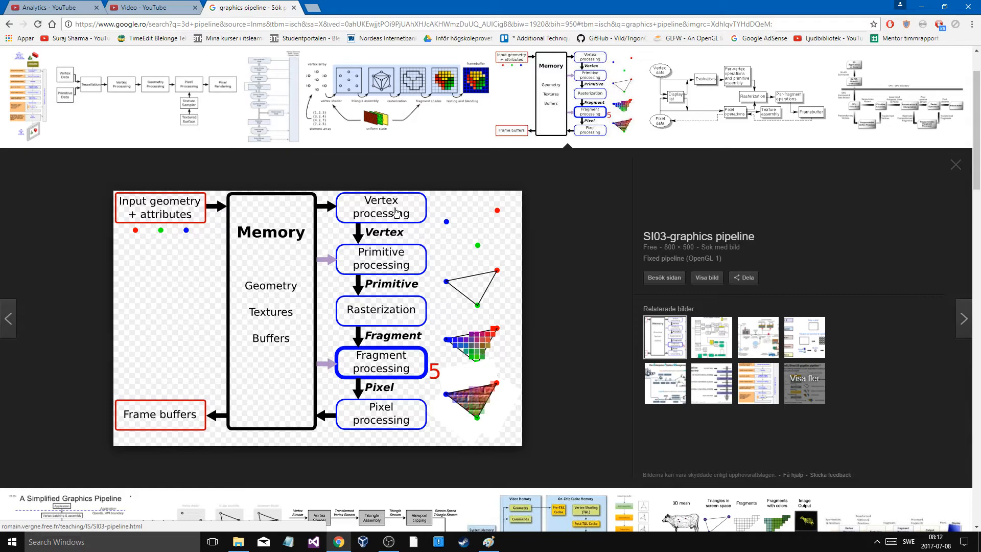
pyautogui.moveTo(475, 244)
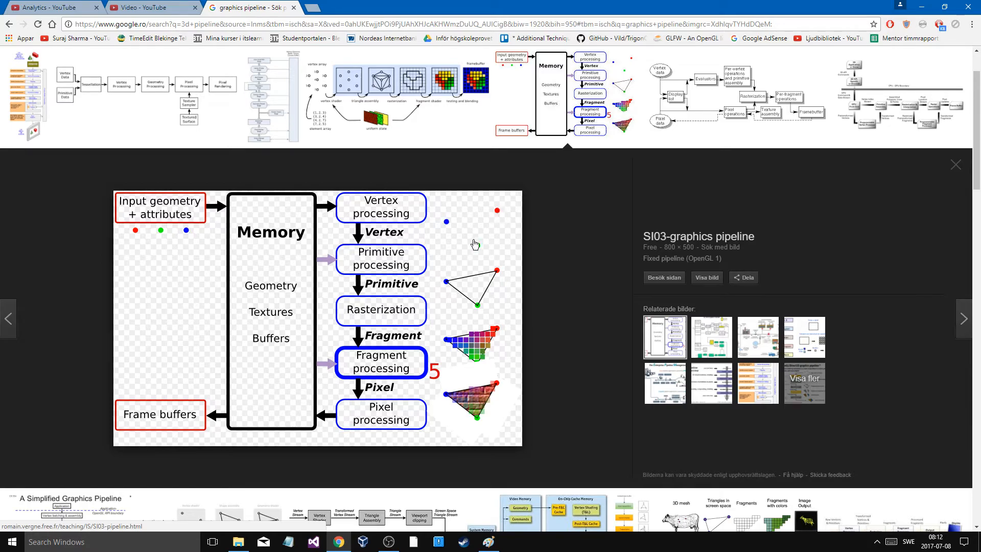
pyautogui.moveTo(464, 275)
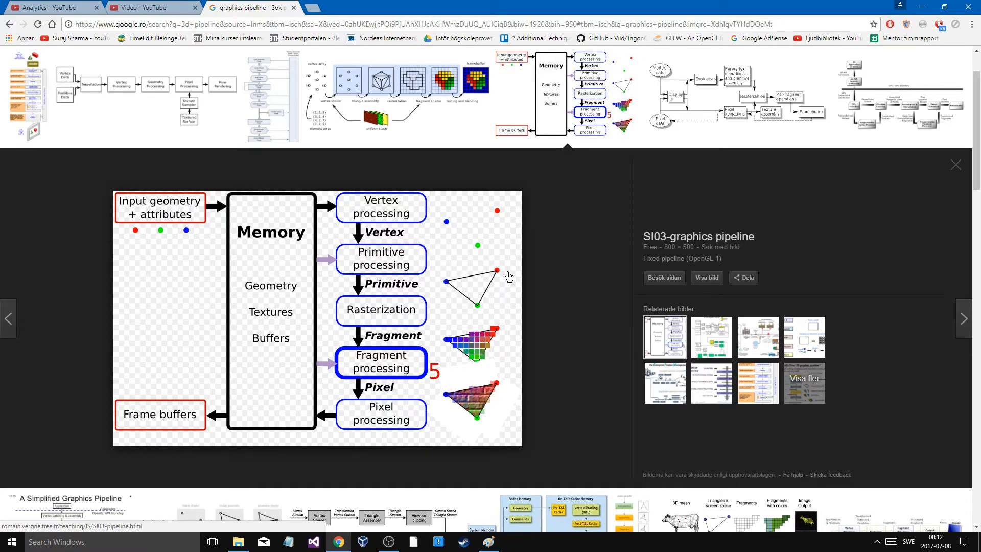
pyautogui.moveTo(431, 289)
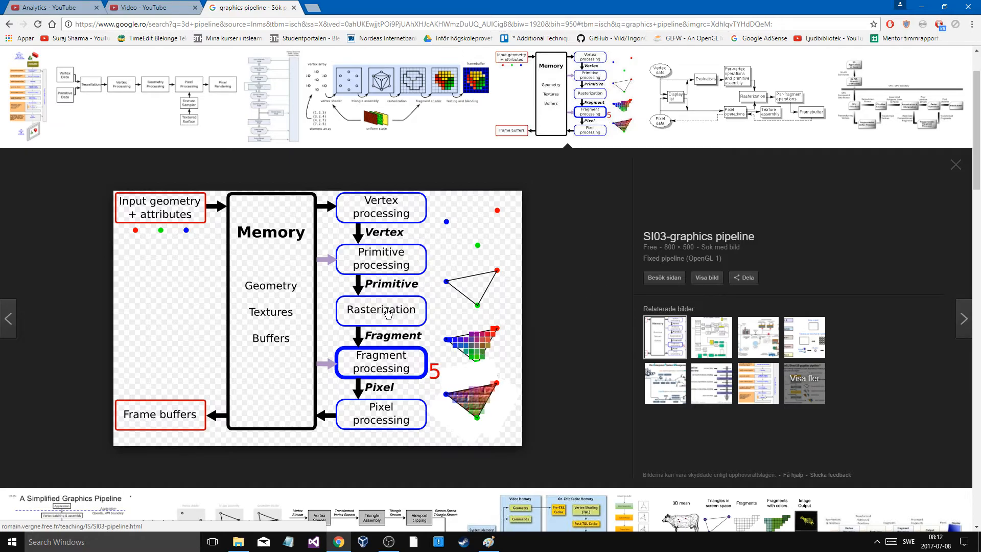
pyautogui.moveTo(448, 346)
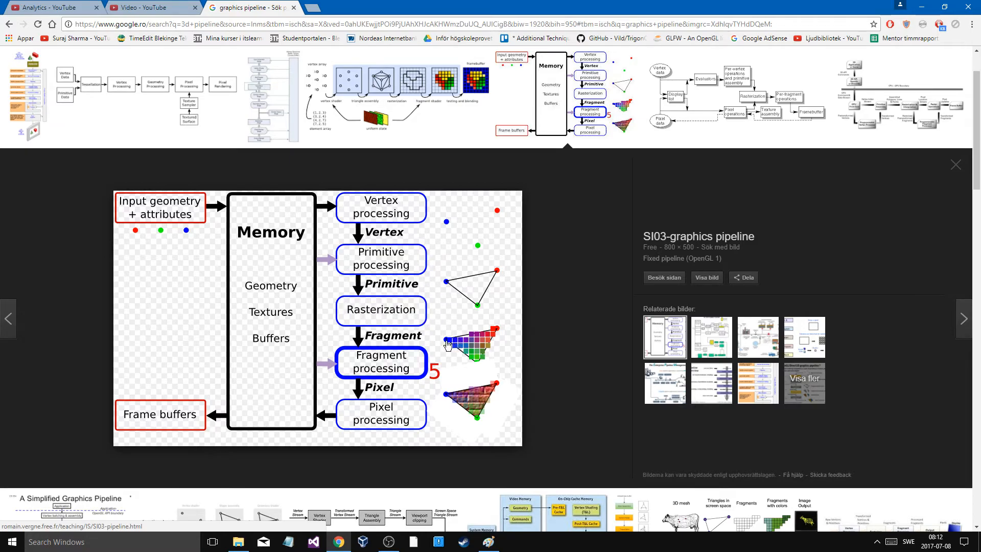
pyautogui.moveTo(496, 335)
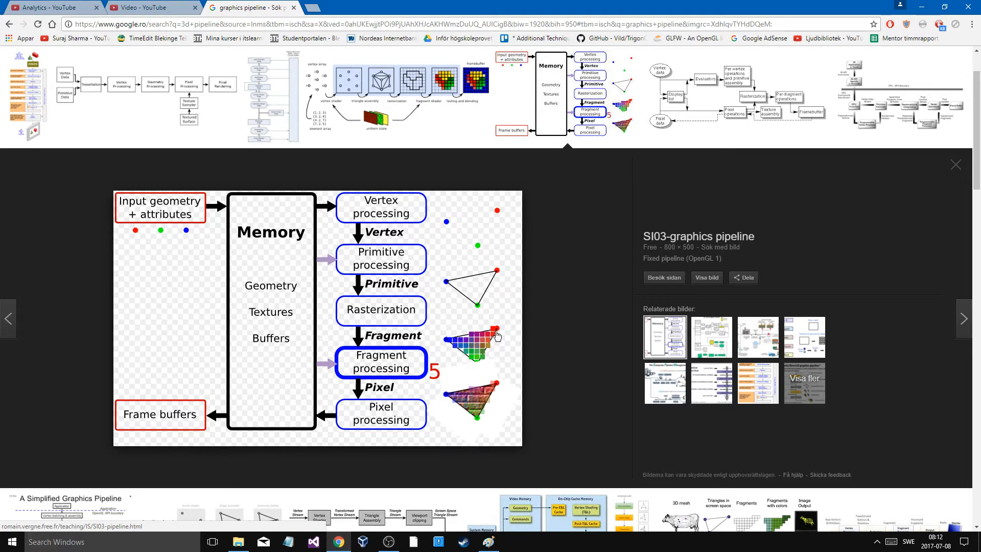
pyautogui.moveTo(487, 351)
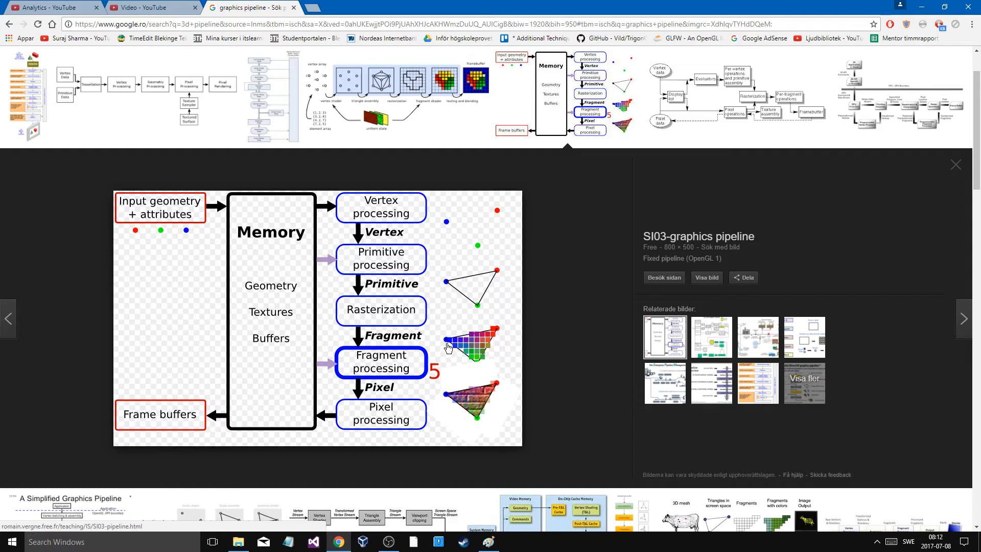
pyautogui.moveTo(492, 340)
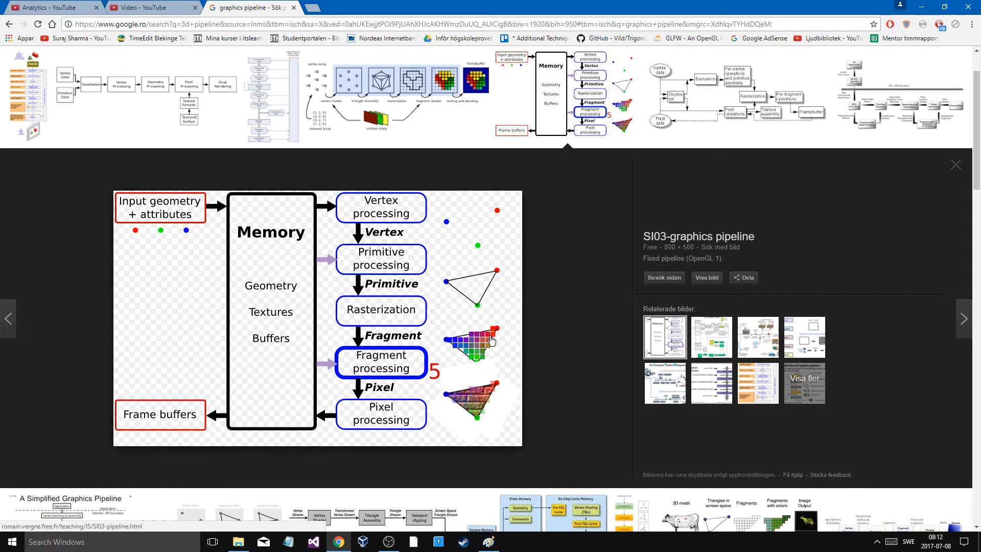
pyautogui.moveTo(486, 339)
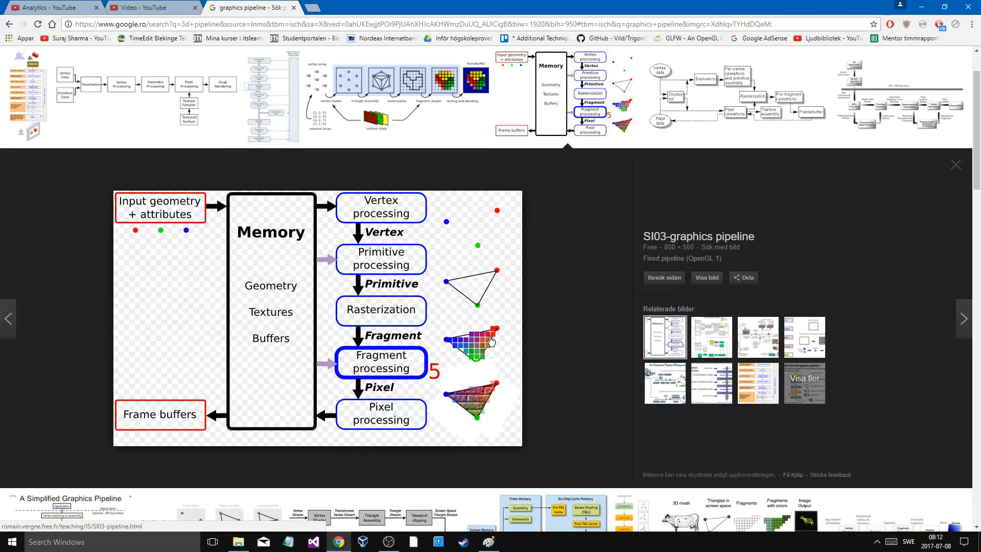
pyautogui.moveTo(475, 325)
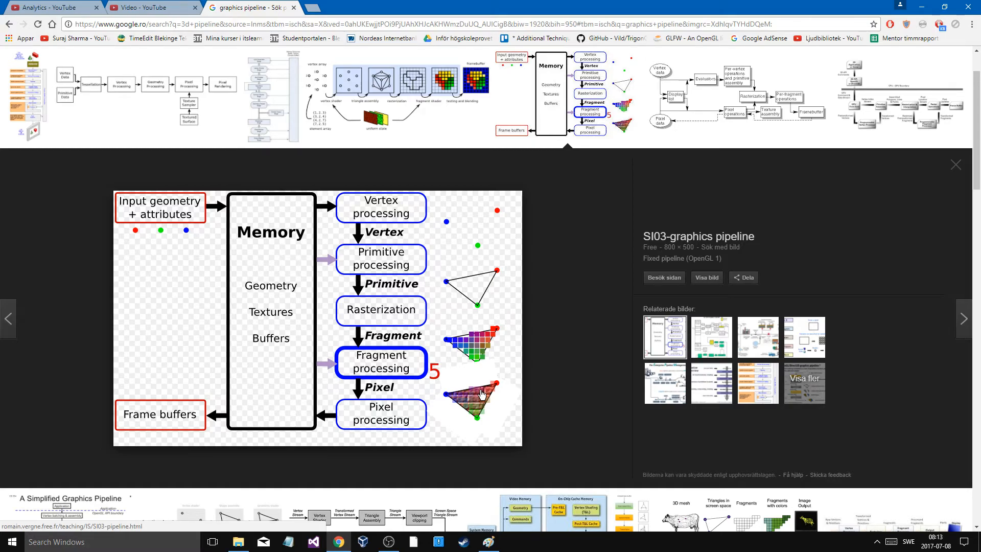
pyautogui.moveTo(400, 208)
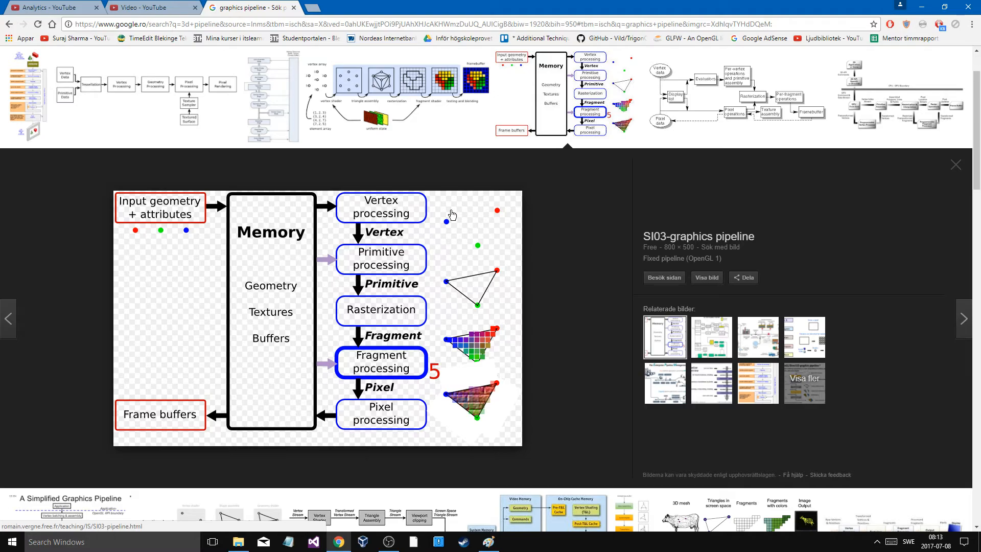
pyautogui.moveTo(371, 239)
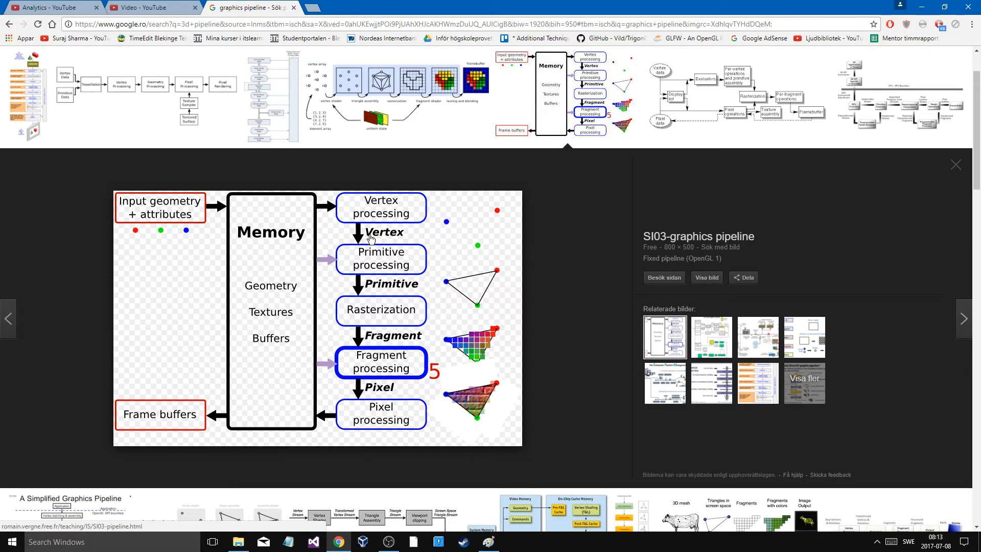
pyautogui.moveTo(355, 260)
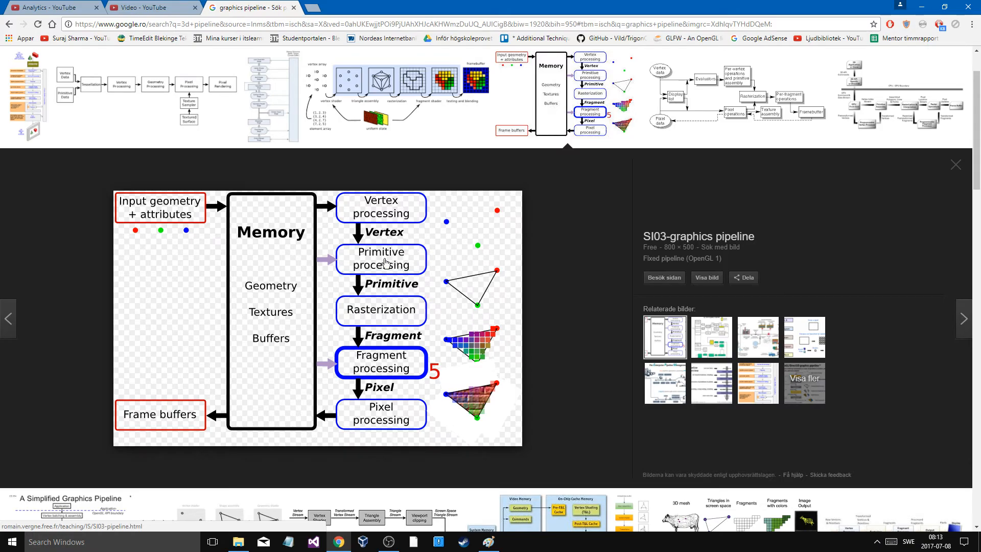
pyautogui.moveTo(359, 426)
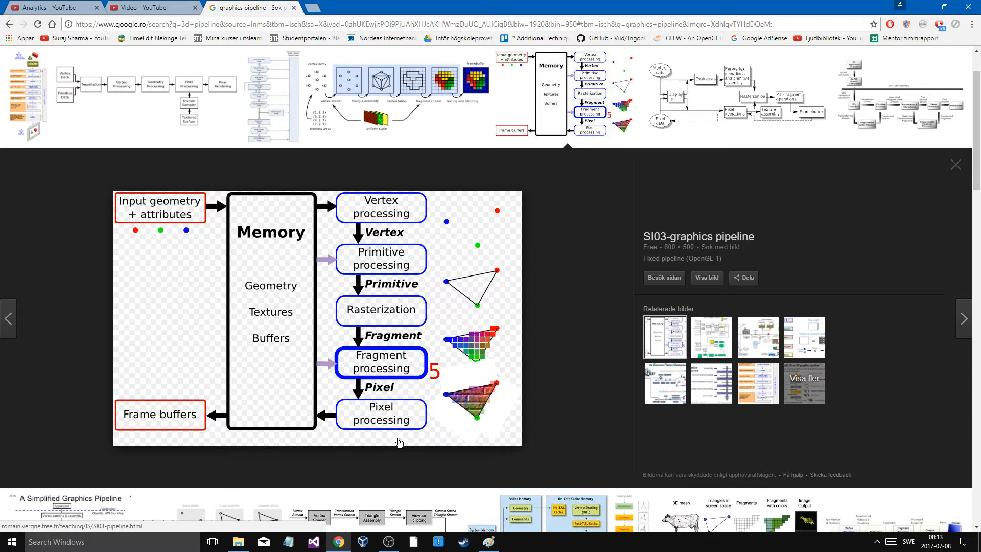
pyautogui.moveTo(520, 380)
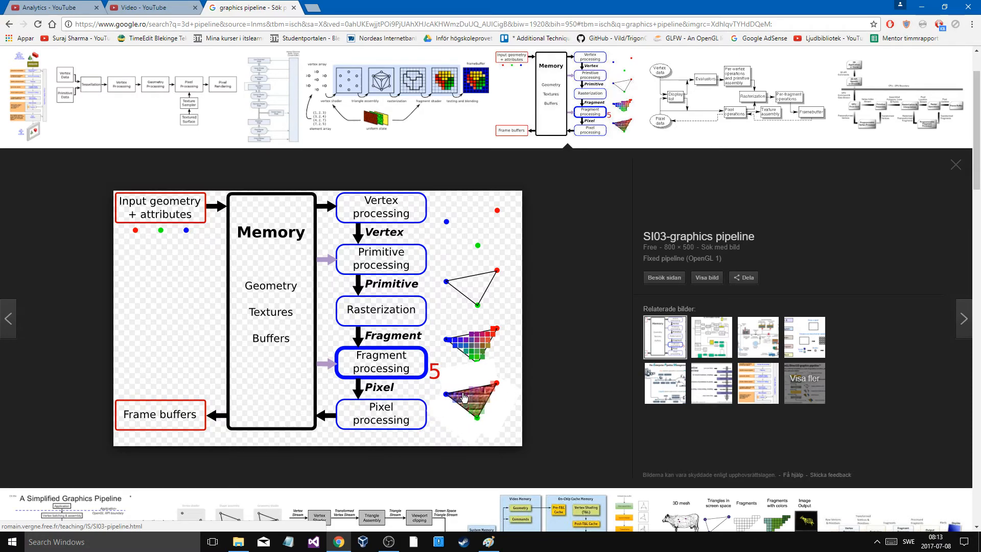
pyautogui.moveTo(492, 401)
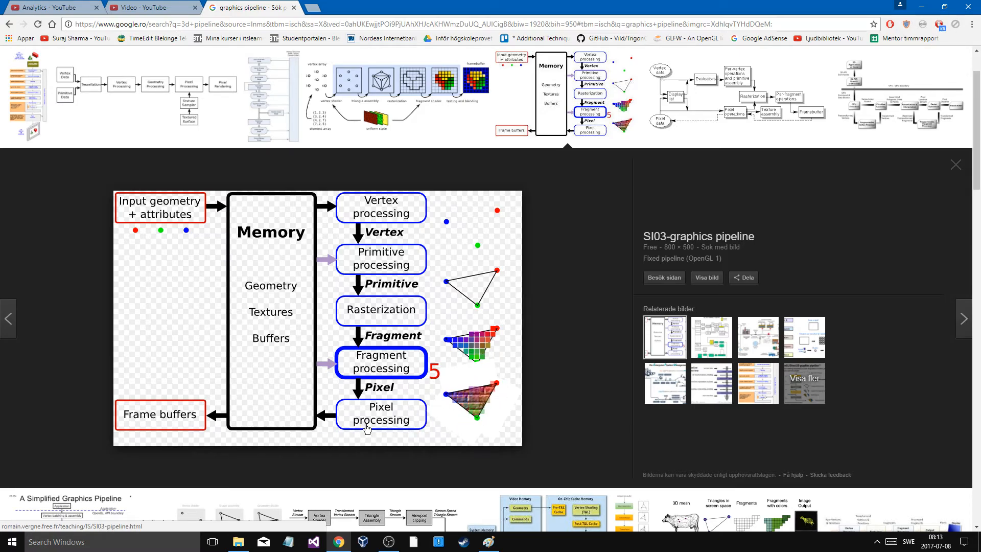
pyautogui.moveTo(155, 410)
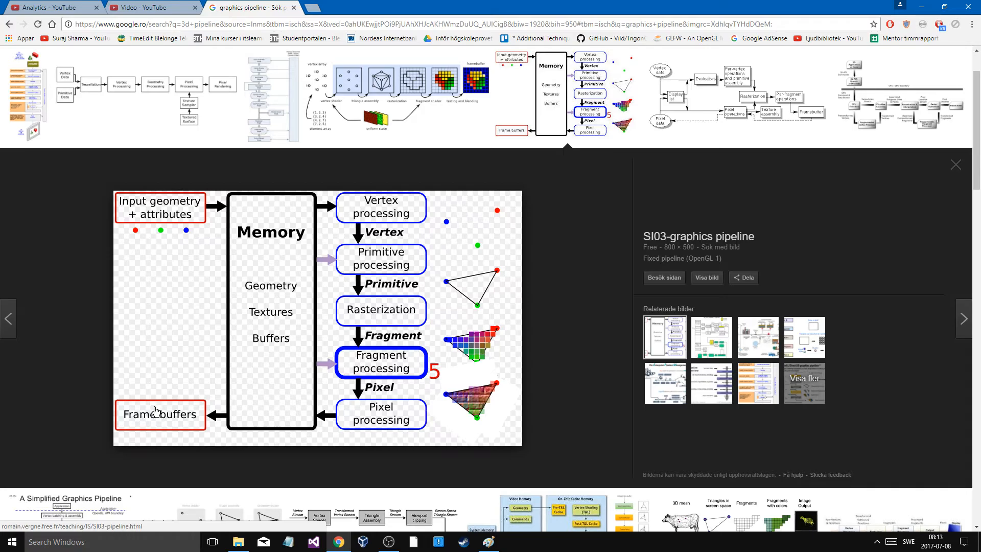
pyautogui.moveTo(305, 402)
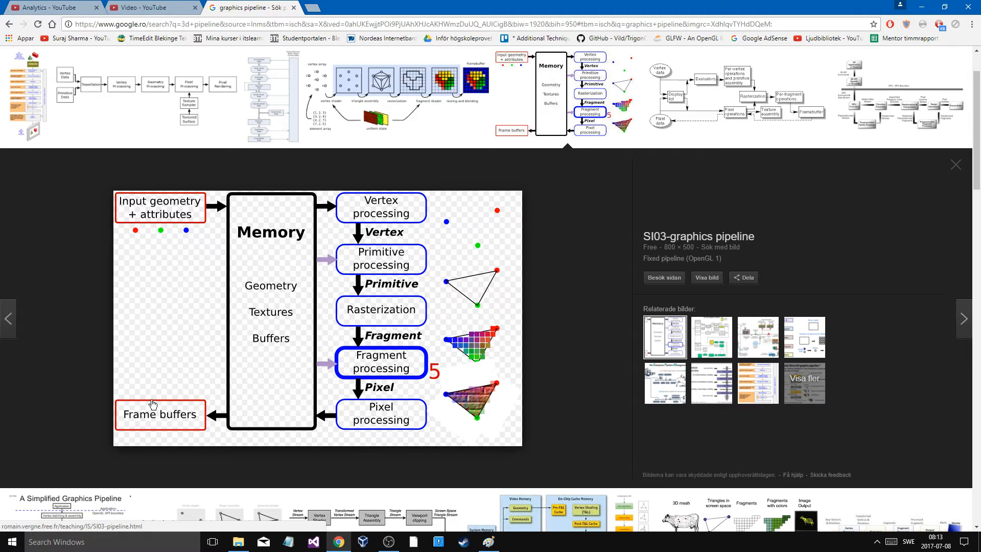
# Preview the ntu.edu.sg OpenGL pipeline diagram, then switch to the YouTube videos tab
pyautogui.scroll(-3)
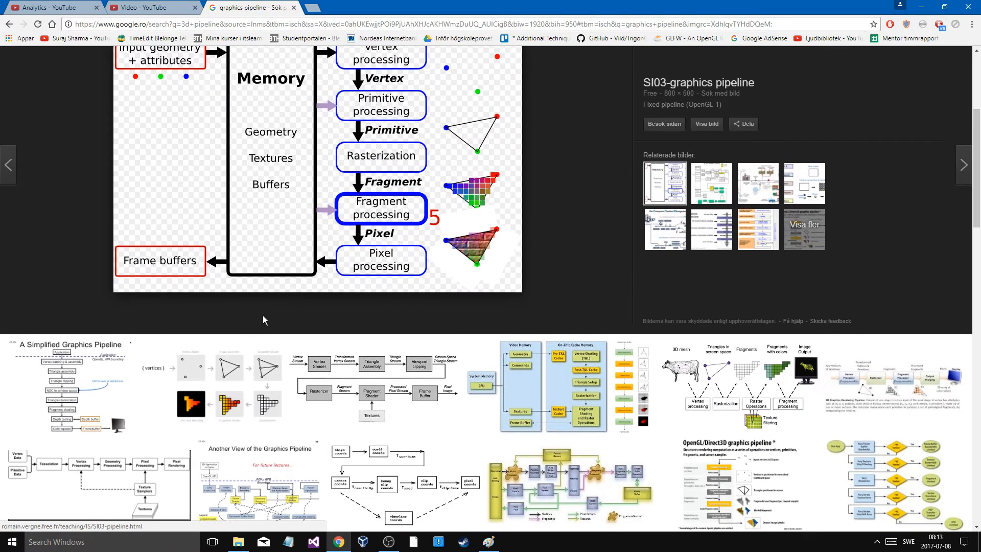
pyautogui.scroll(-3)
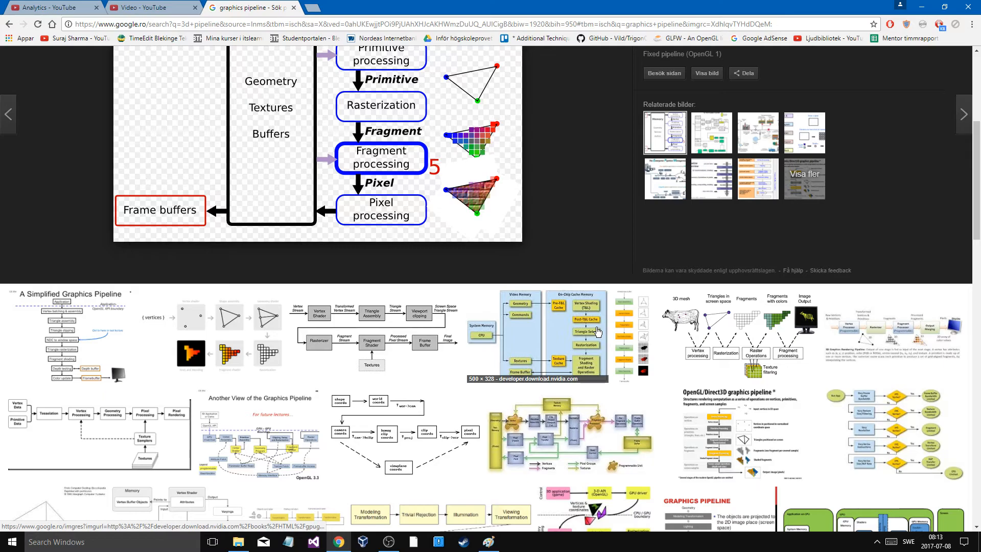
pyautogui.scroll(-3)
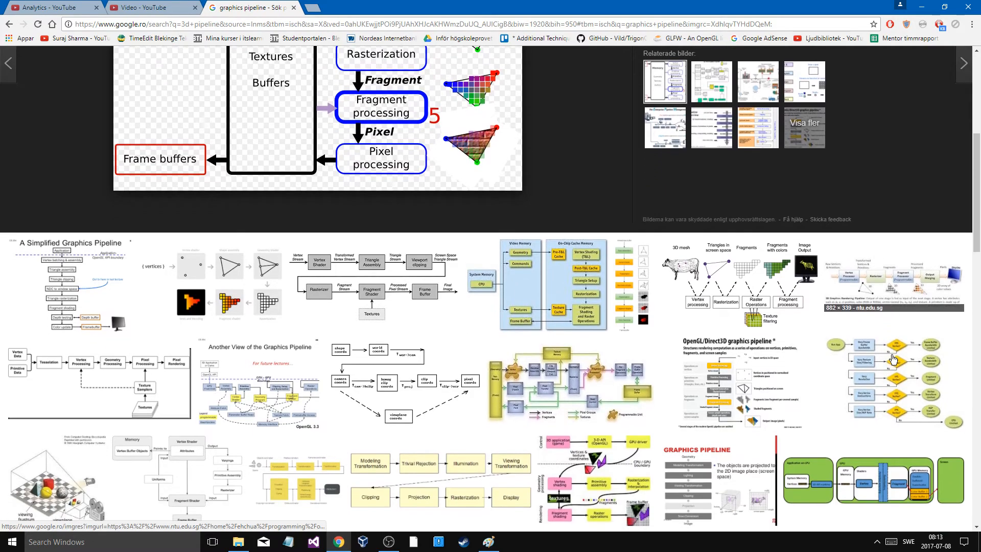
pyautogui.click(893, 288)
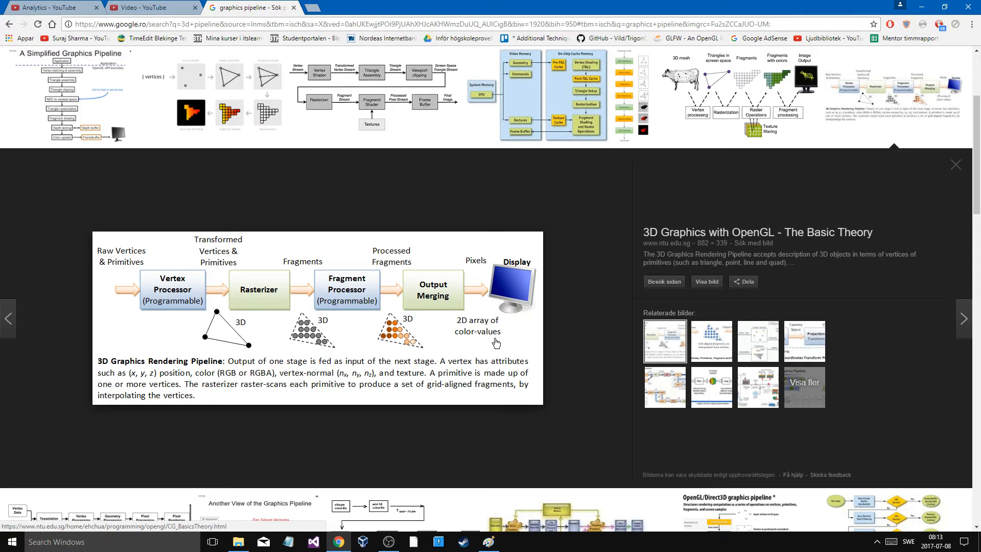
pyautogui.click(150, 8)
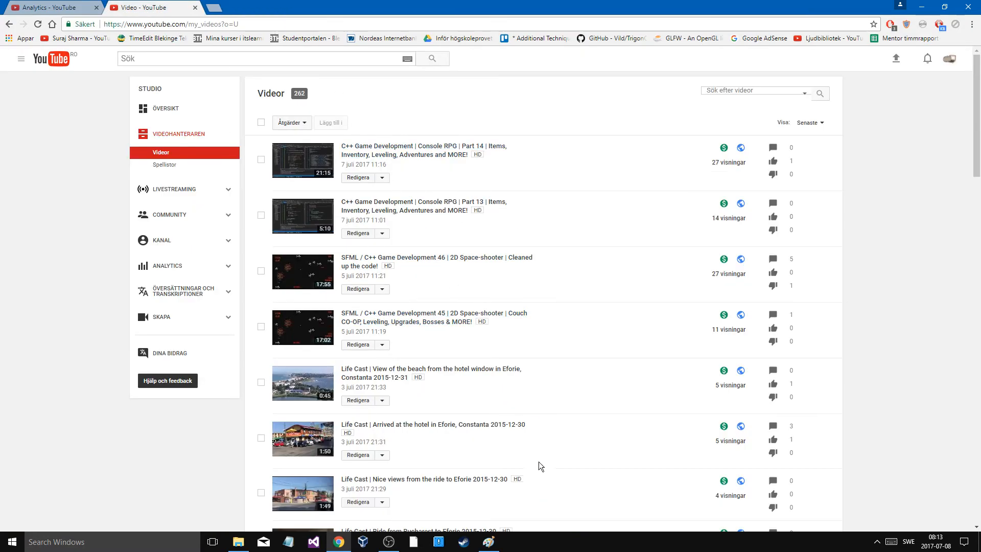
# Return to Paint and sketch a small figure onto the oval below IMAGE
pyautogui.click(488, 542)
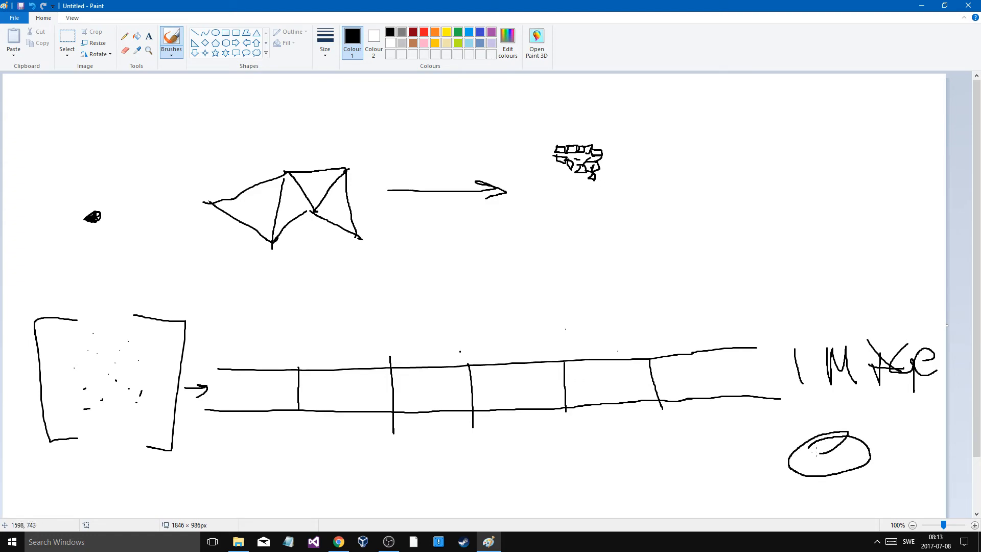
pyautogui.moveTo(801, 389); pyautogui.dragTo(844, 445)
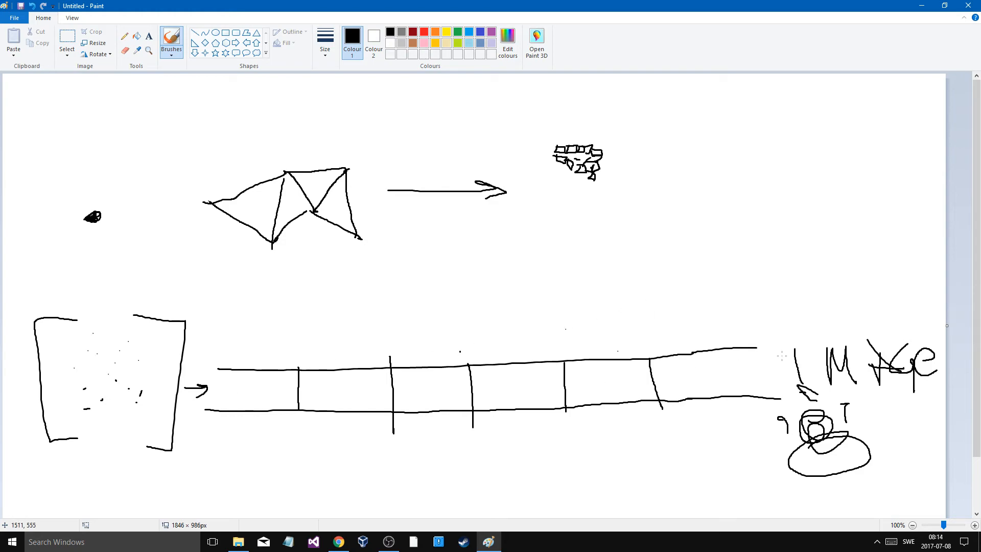
pyautogui.moveTo(160, 228)
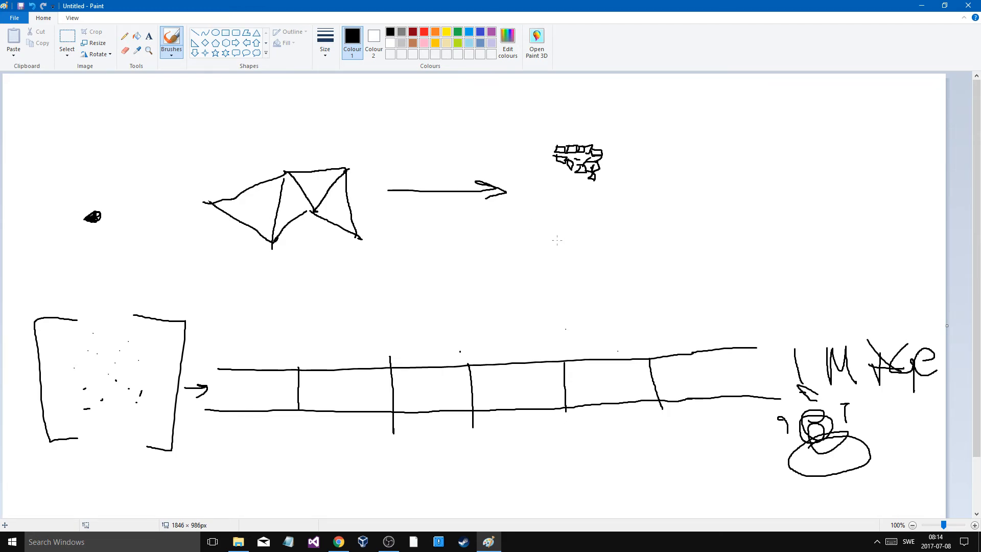
pyautogui.moveTo(574, 266)
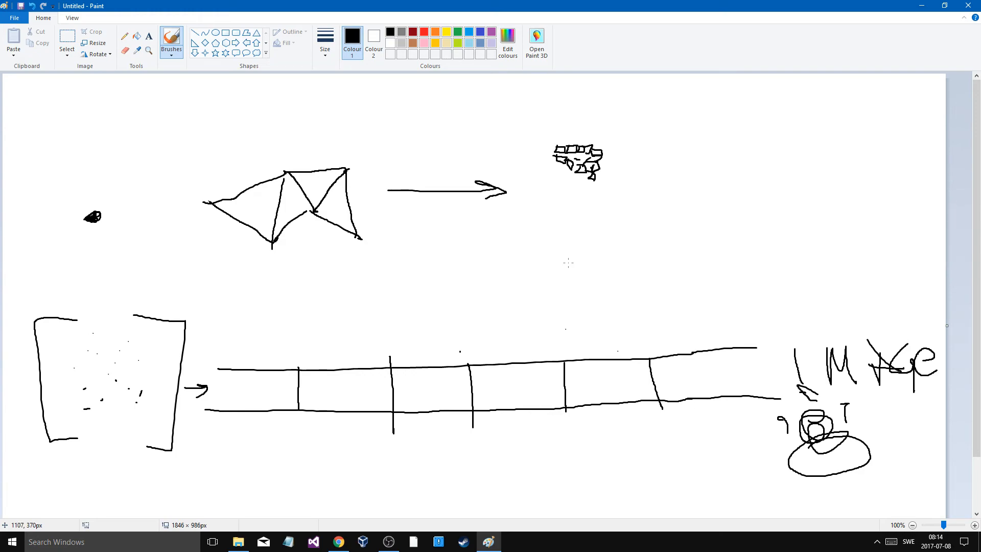
pyautogui.moveTo(661, 239)
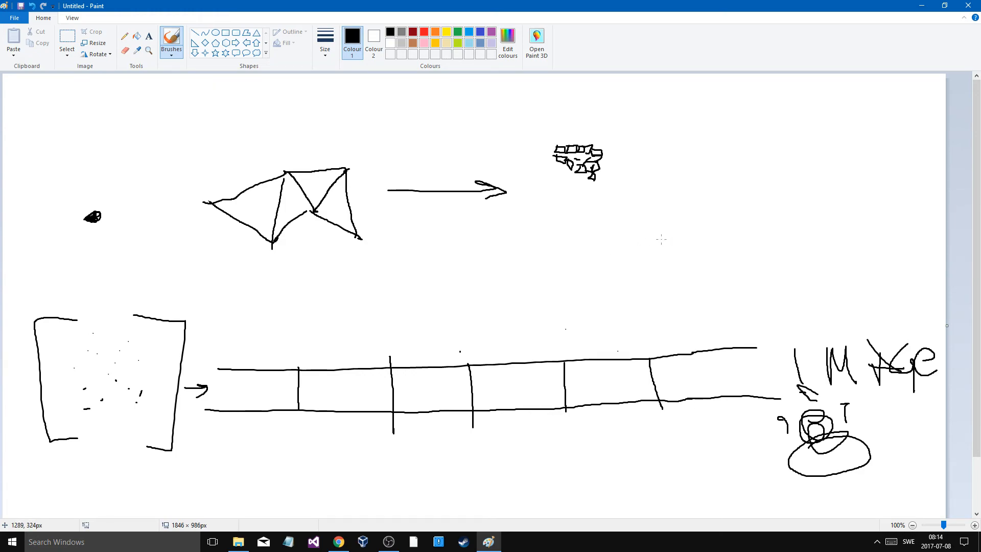
pyautogui.moveTo(660, 239)
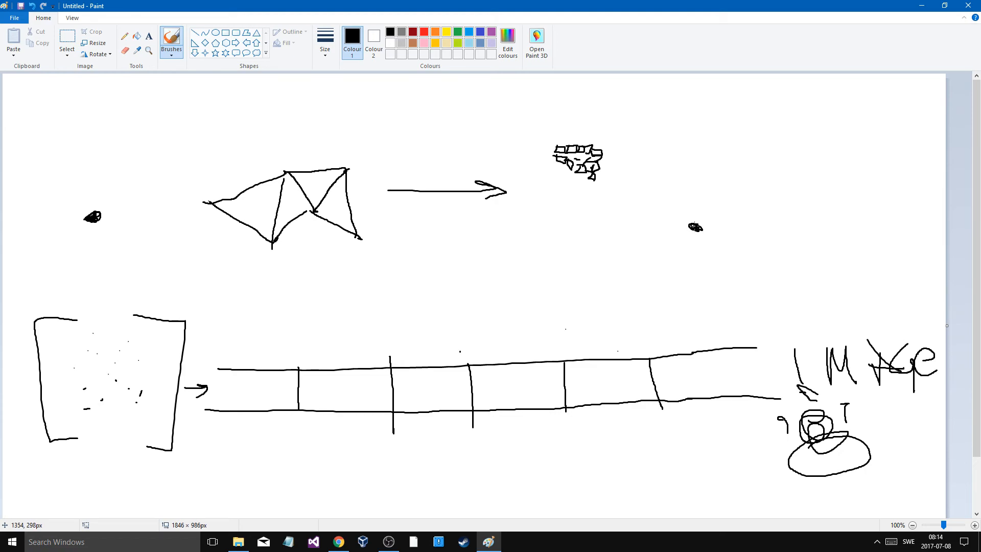
# Circle the upper-right dot and draw the chain of arrows and squiggles ending in a U shape
pyautogui.moveTo(695, 227); pyautogui.dragTo(746, 196)
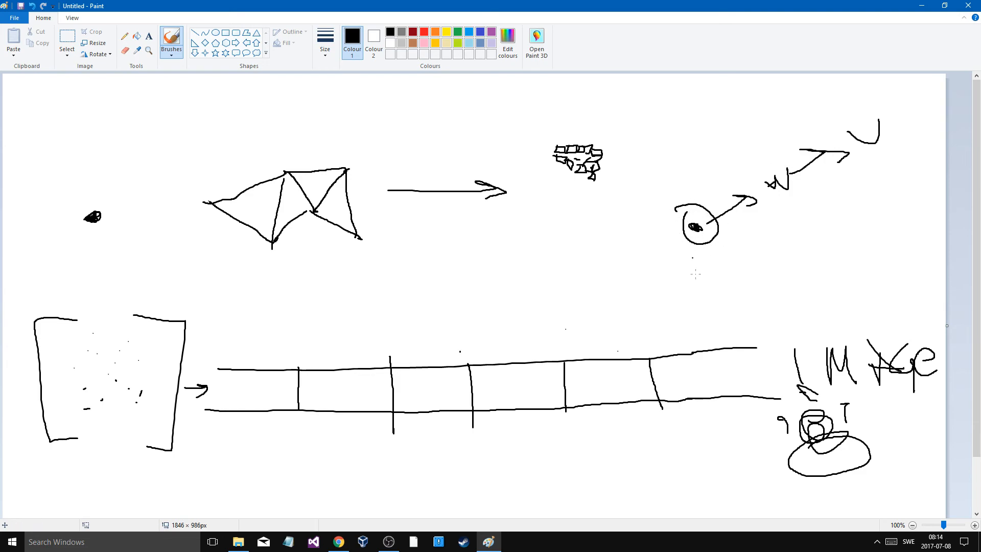
pyautogui.moveTo(742, 309)
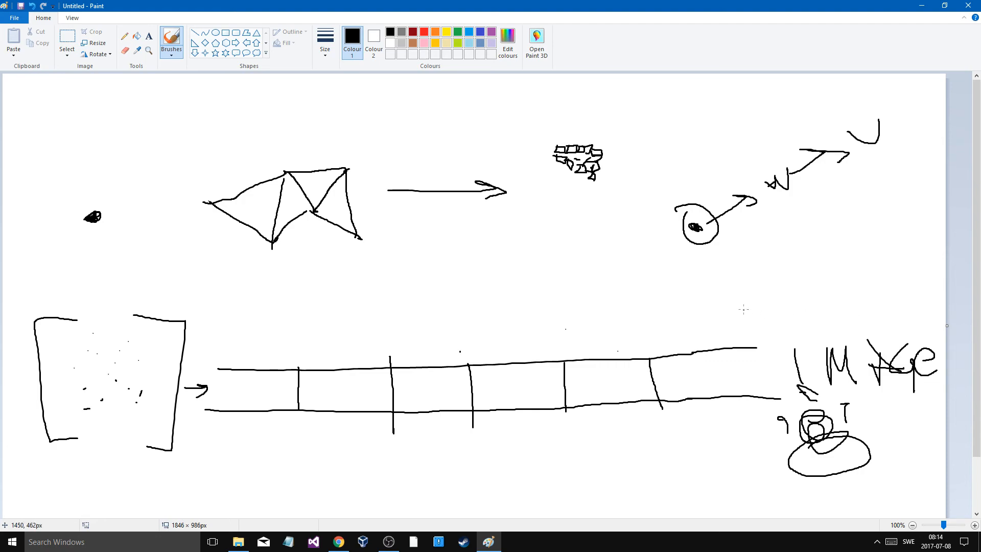
pyautogui.moveTo(896, 183)
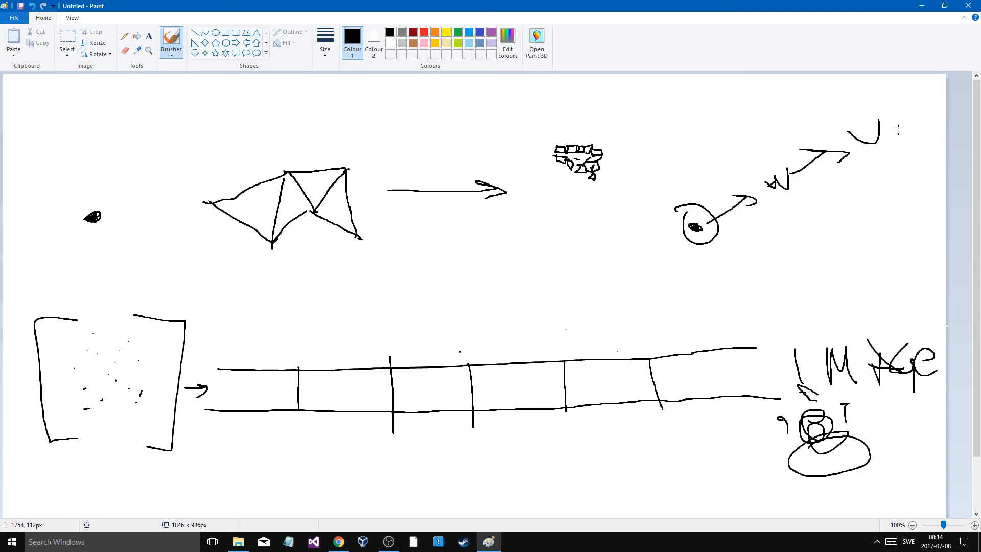
pyautogui.moveTo(851, 173)
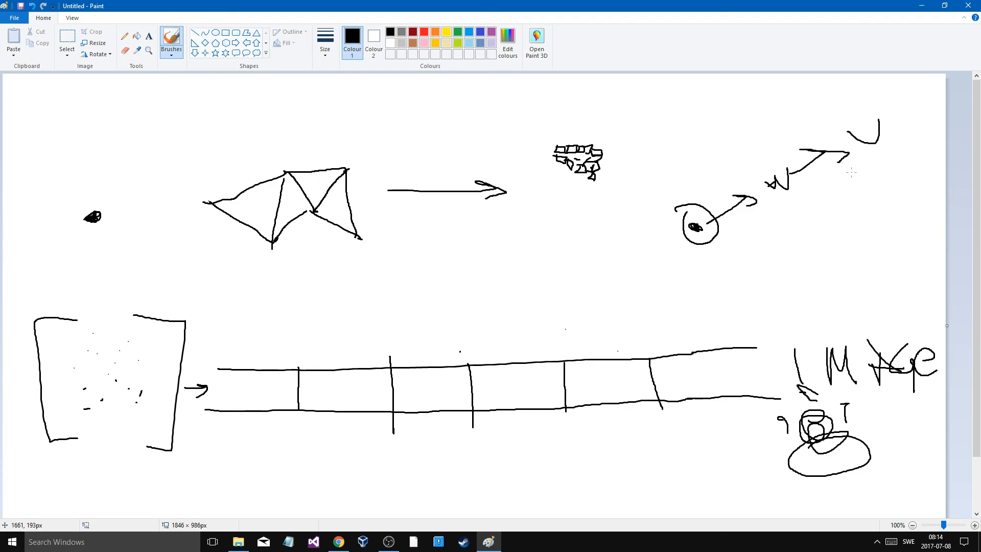
pyautogui.moveTo(648, 302)
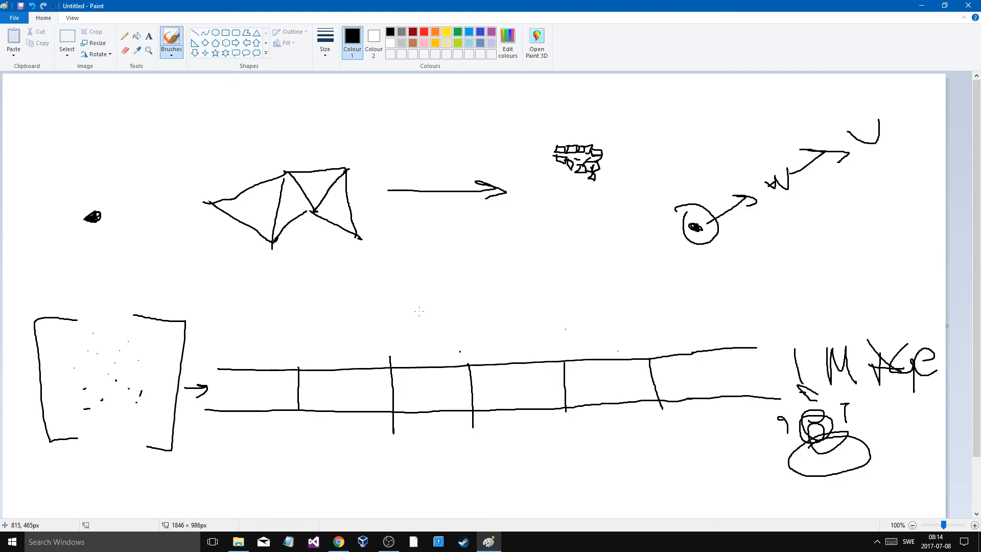
pyautogui.scroll(-3)
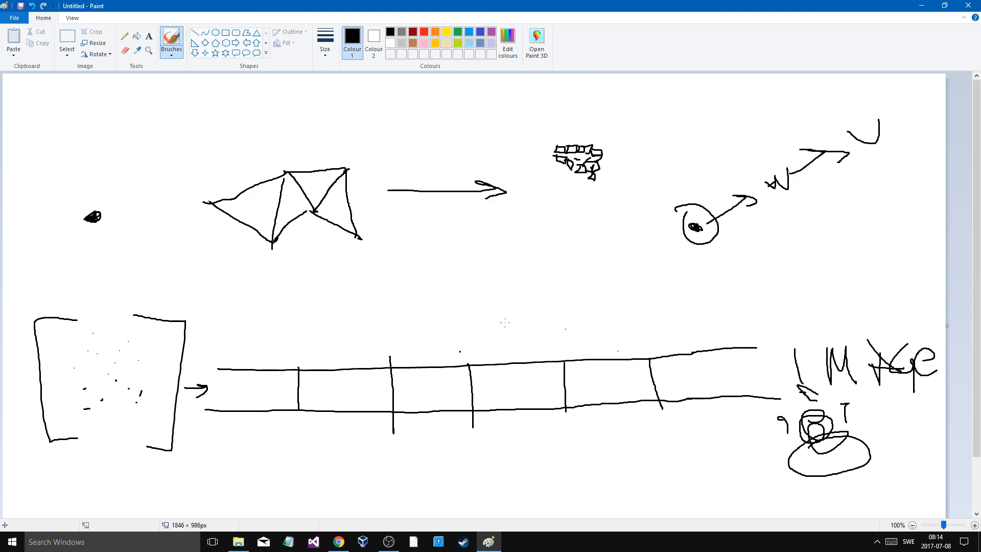
pyautogui.moveTo(567, 269)
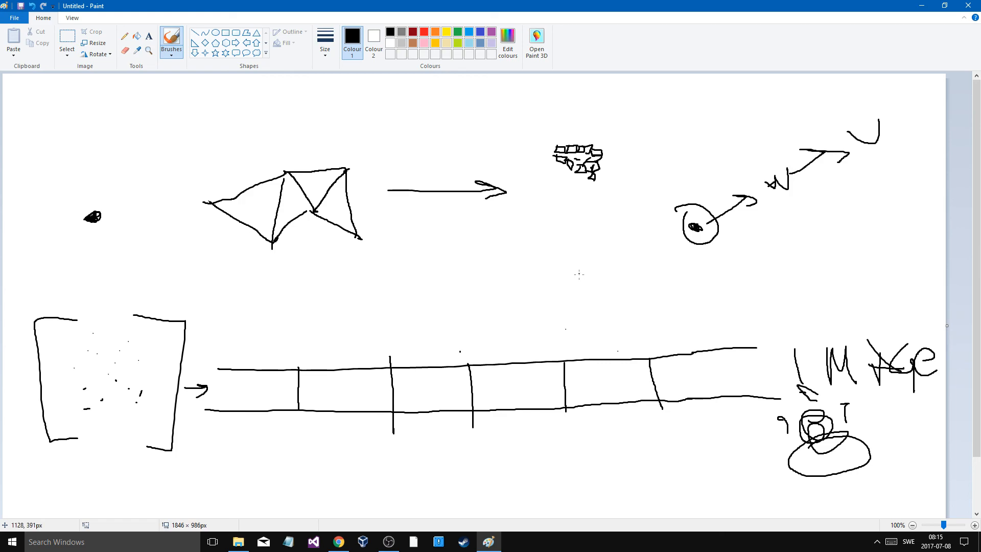
pyautogui.moveTo(566, 288)
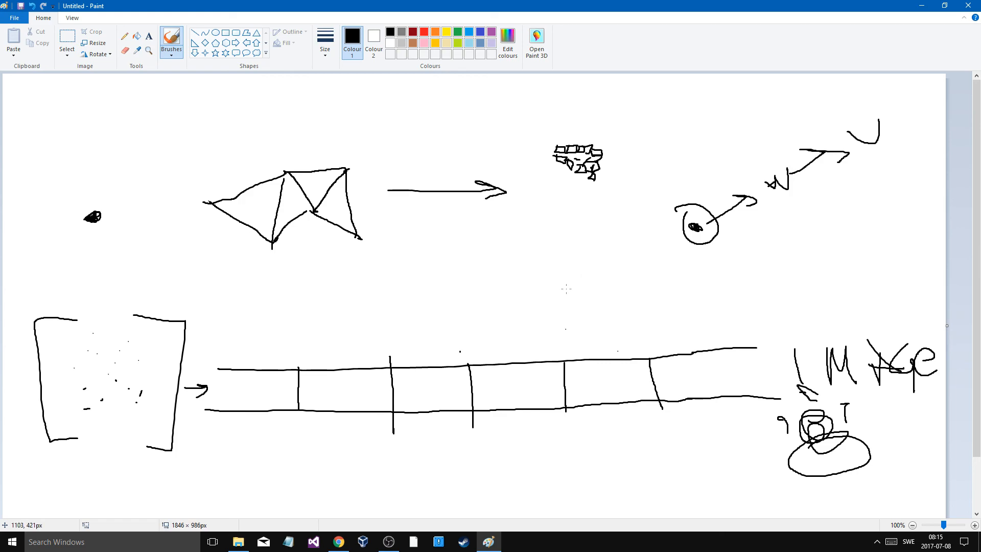
pyautogui.moveTo(687, 280)
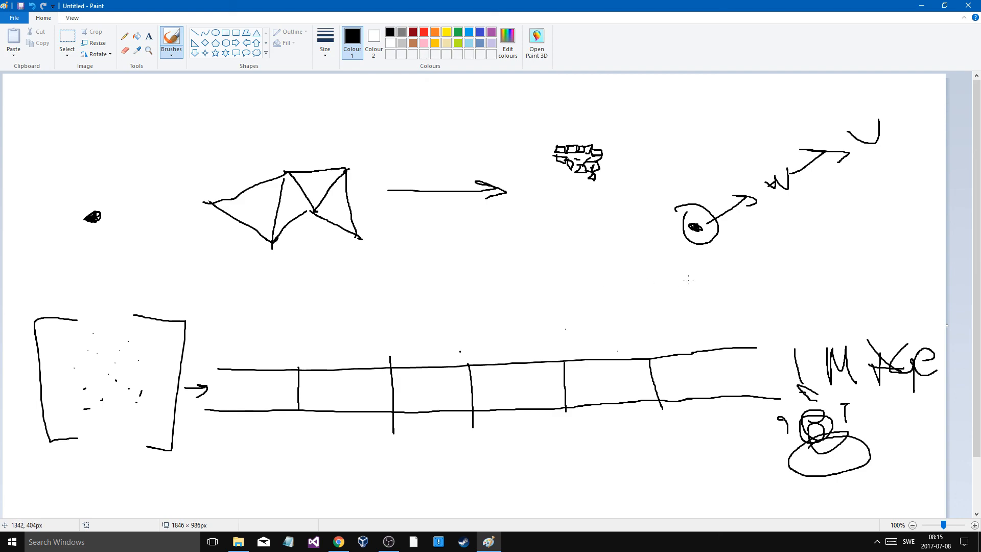
pyautogui.moveTo(800, 239)
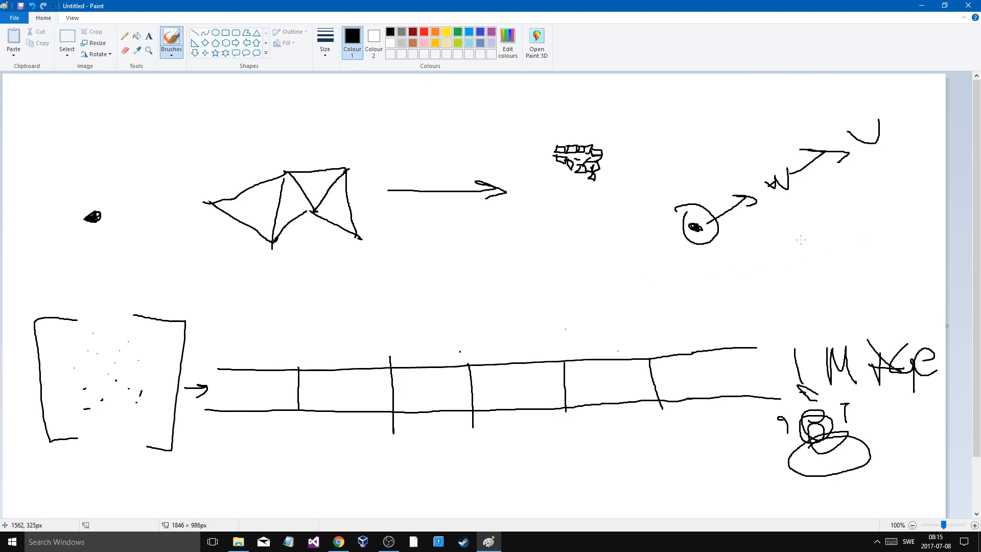
pyautogui.moveTo(883, 256)
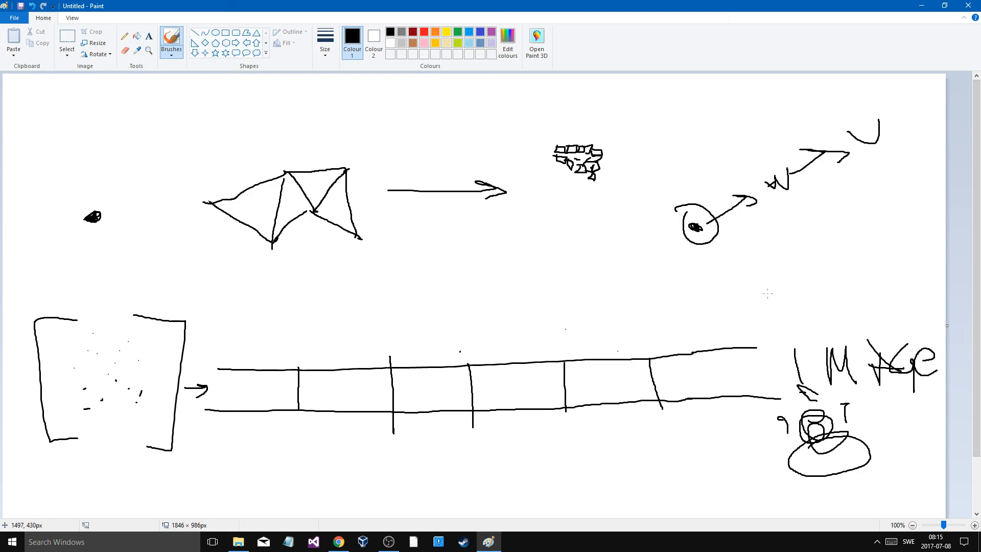
pyautogui.click(388, 541)
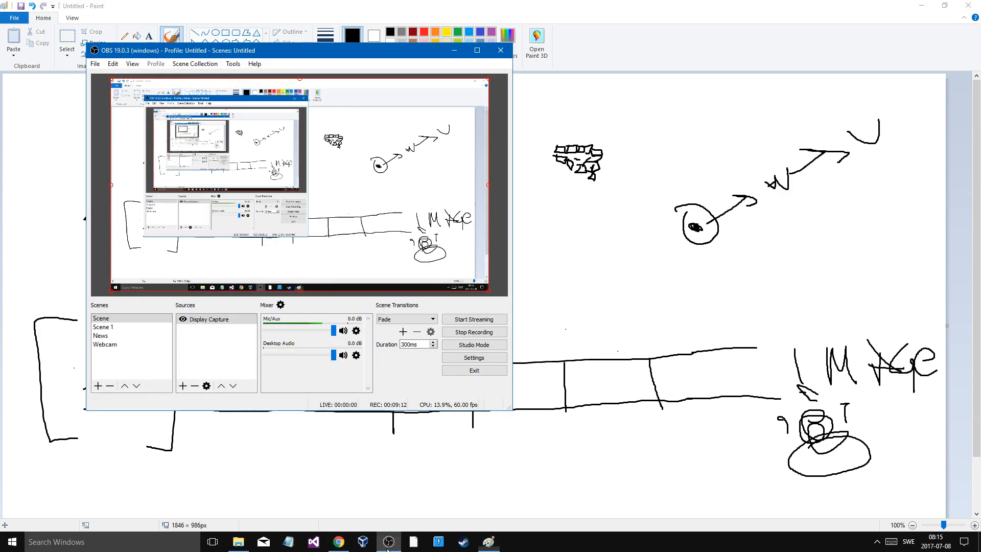